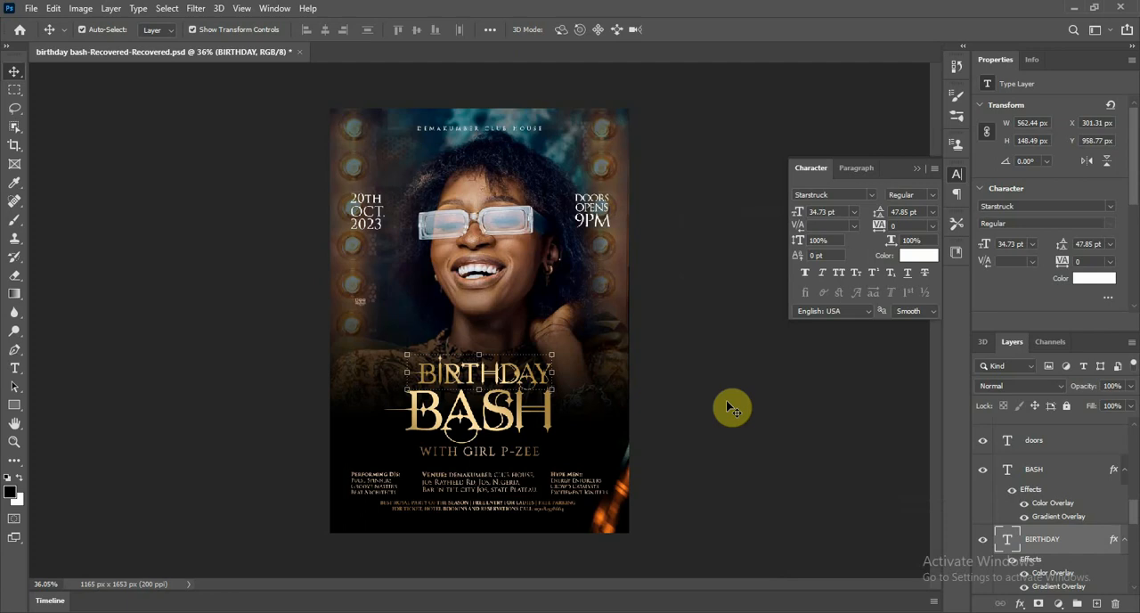
mouse_move(702, 469)
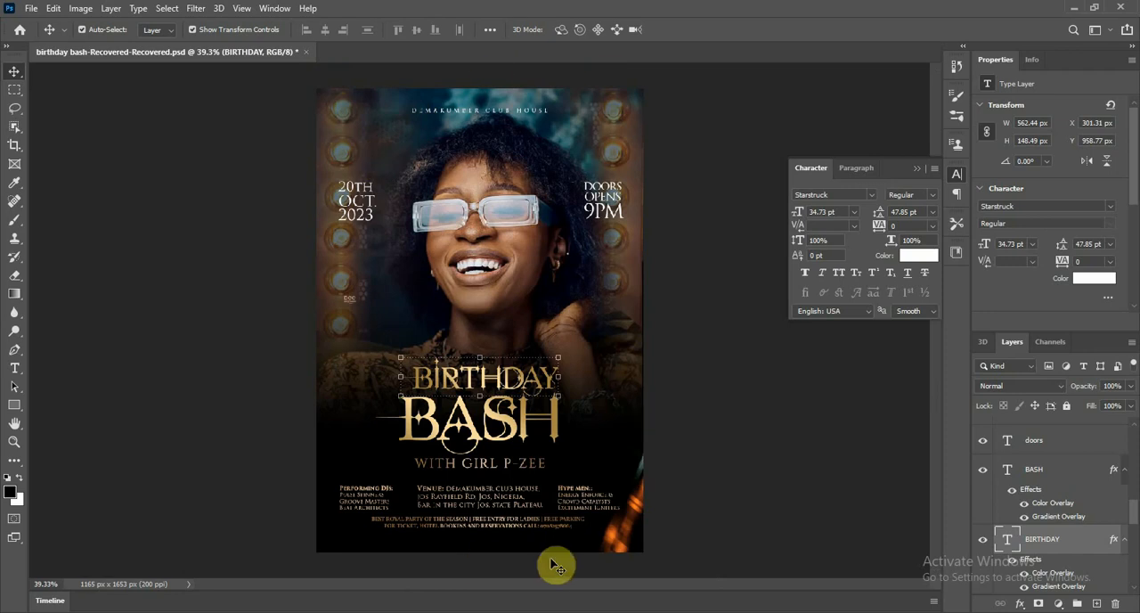
mouse_move(553, 248)
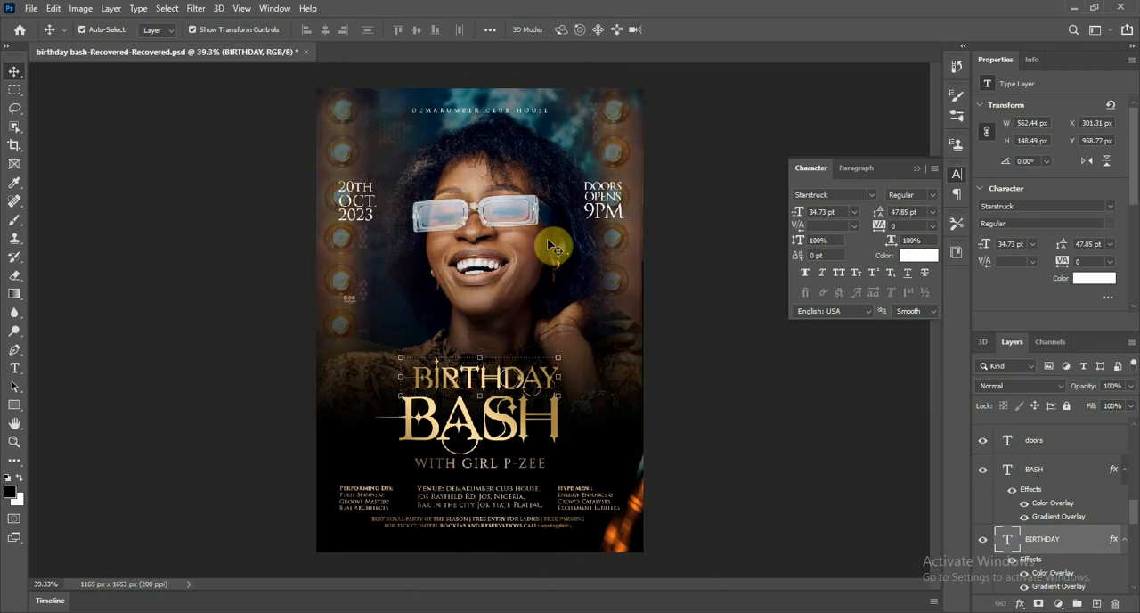
mouse_move(252, 167)
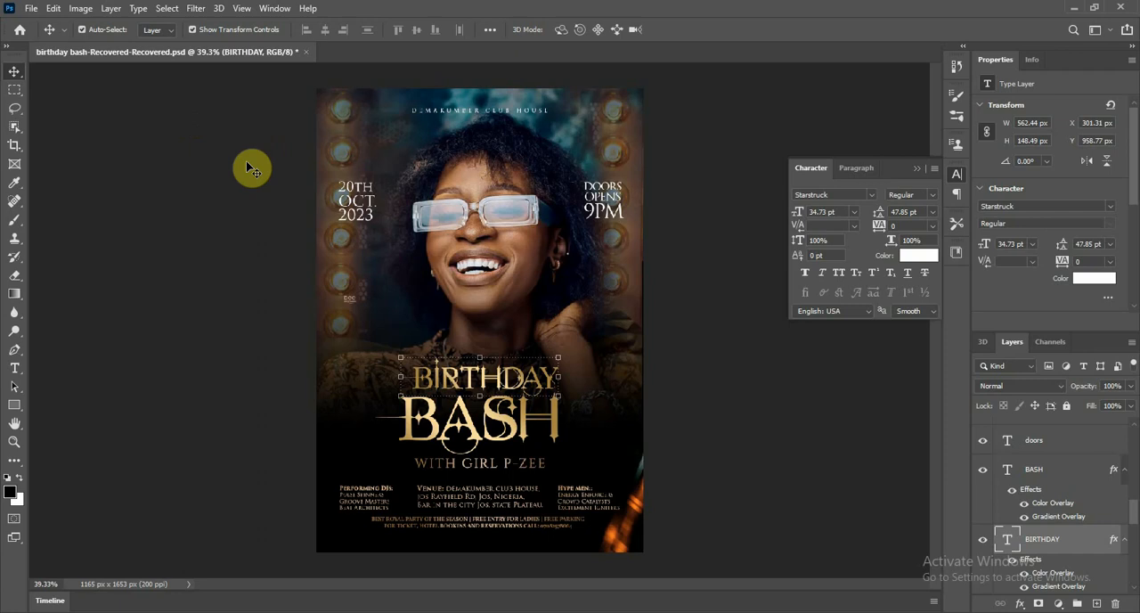
mouse_move(31, 8)
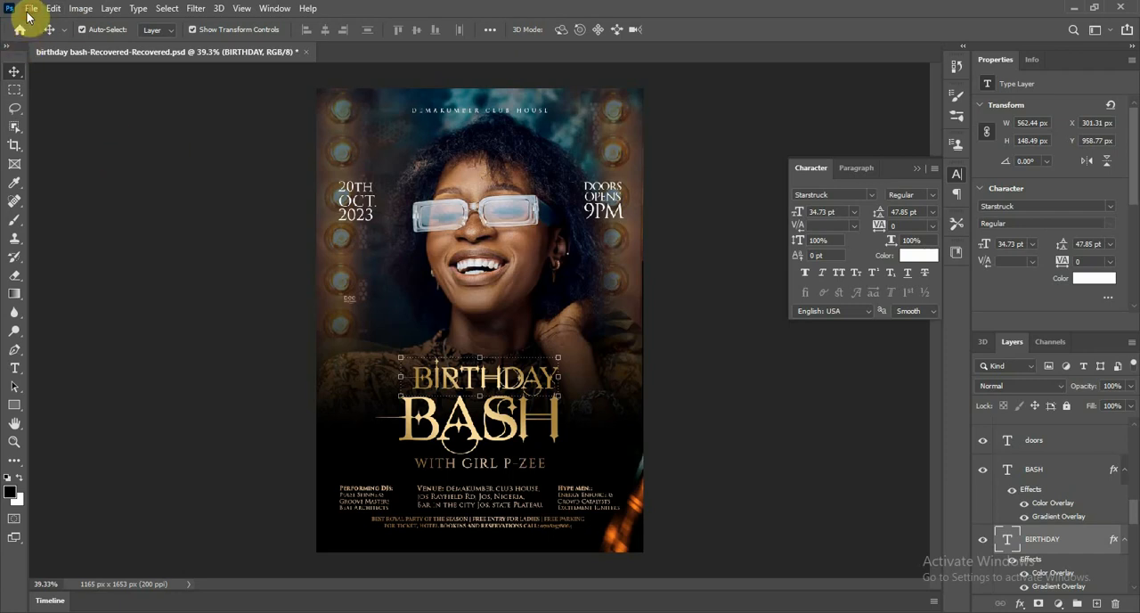
Create a blank white 1165 × 1653 px document at 200 ppi via File > New
click(309, 8)
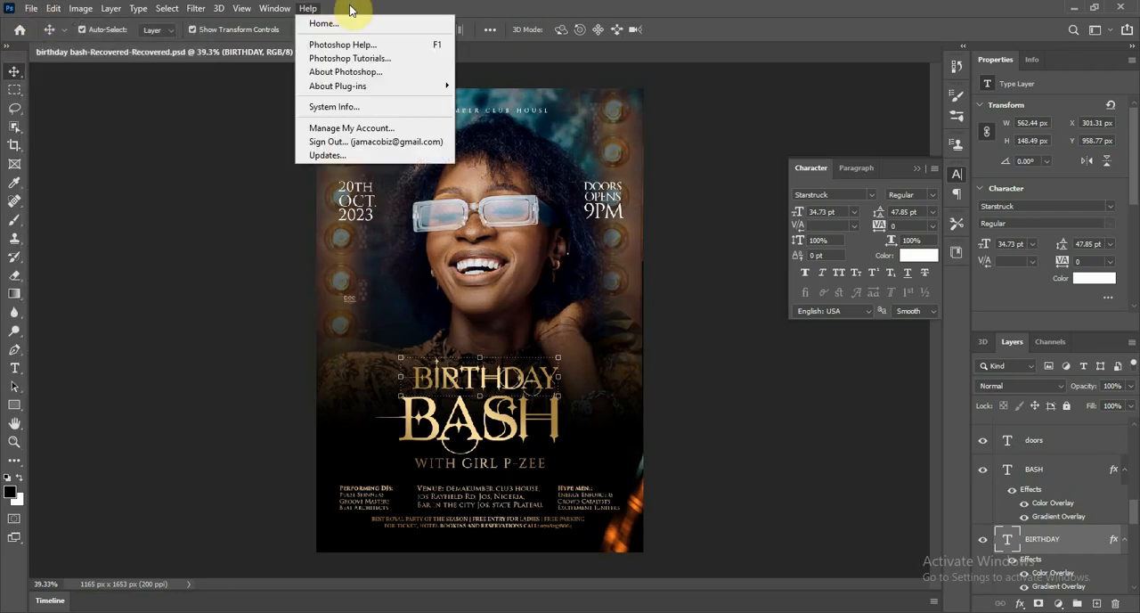
click(31, 8)
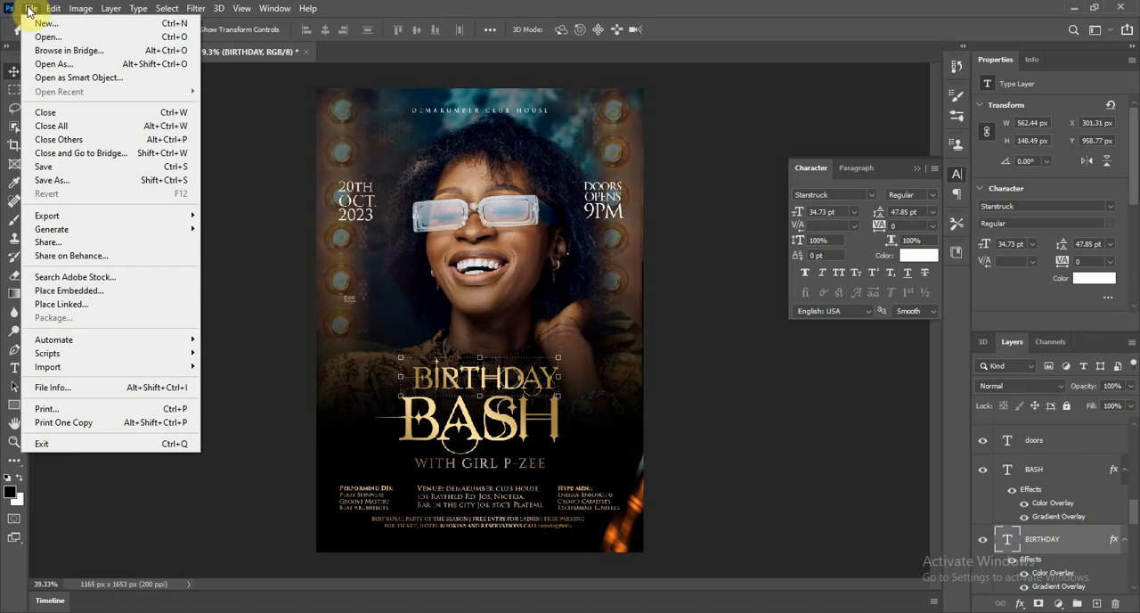
mouse_move(45, 23)
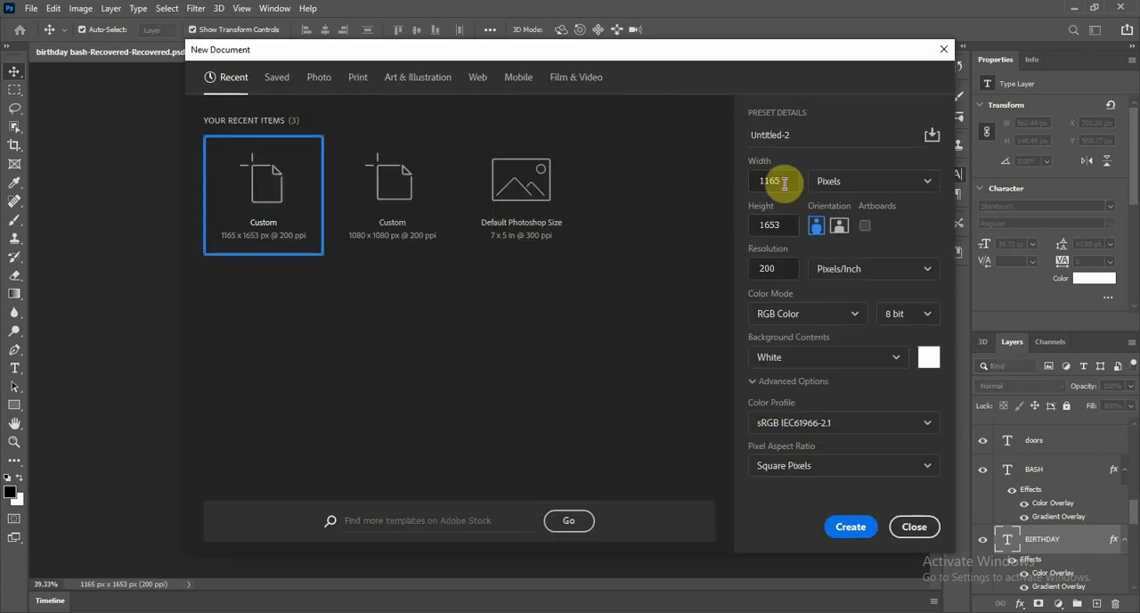
click(770, 181)
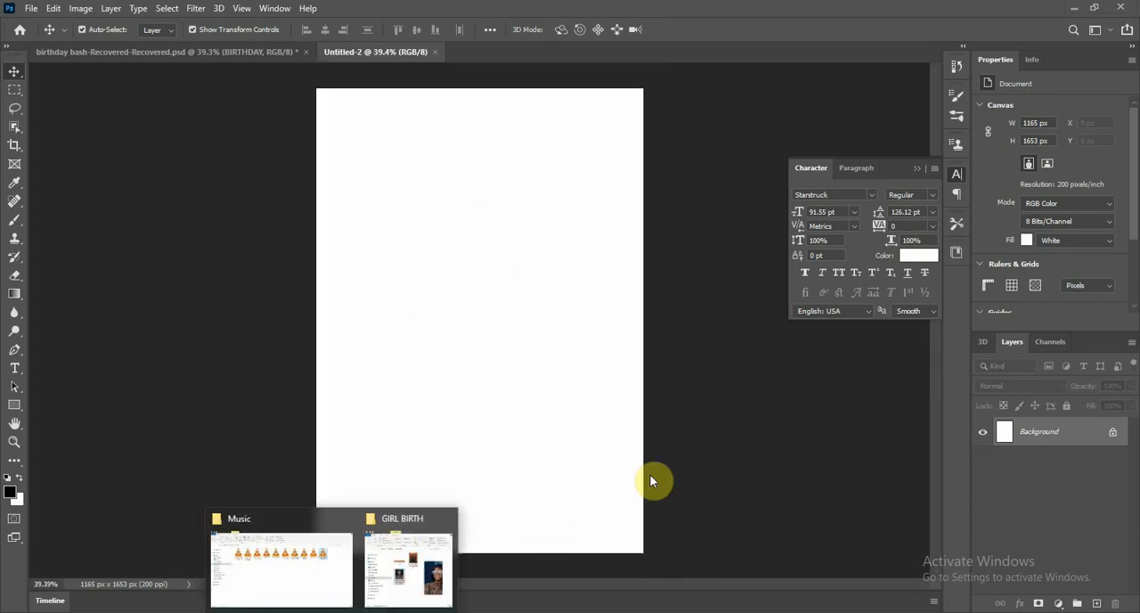
Place the marquee-light background near the top and commit the rotated 08.png left strip
click(407, 565)
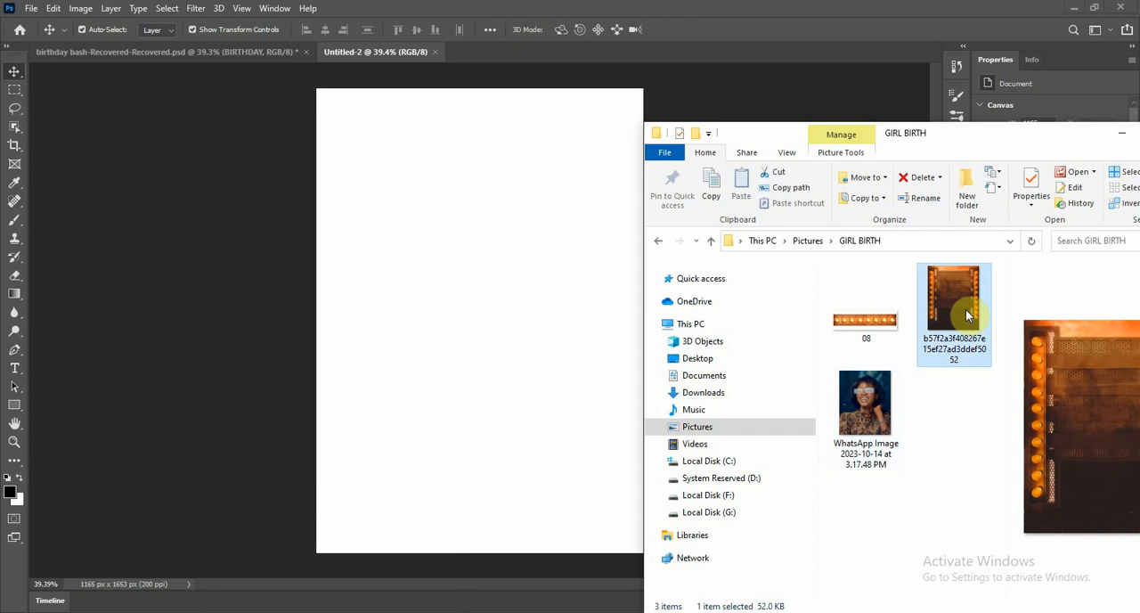
click(489, 293)
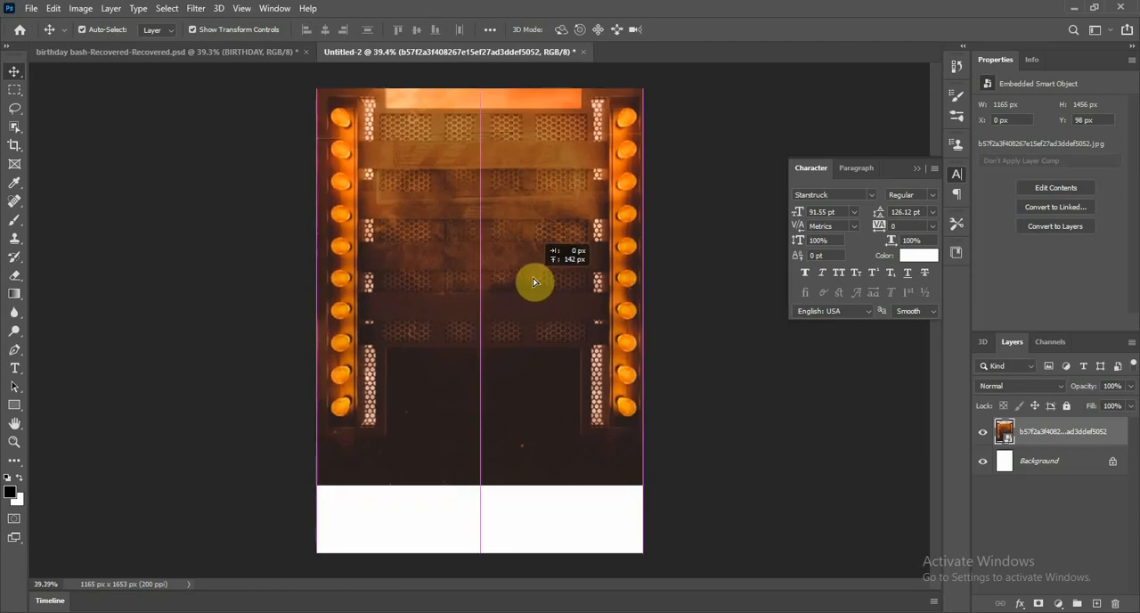
drag(534, 284, 538, 307)
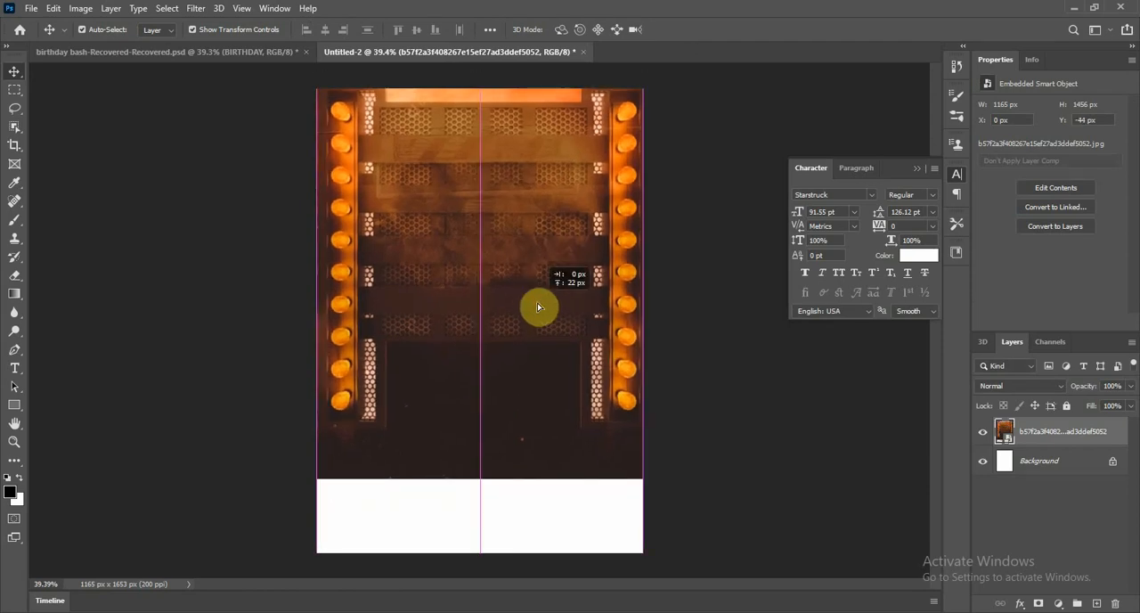
drag(538, 308, 489, 496)
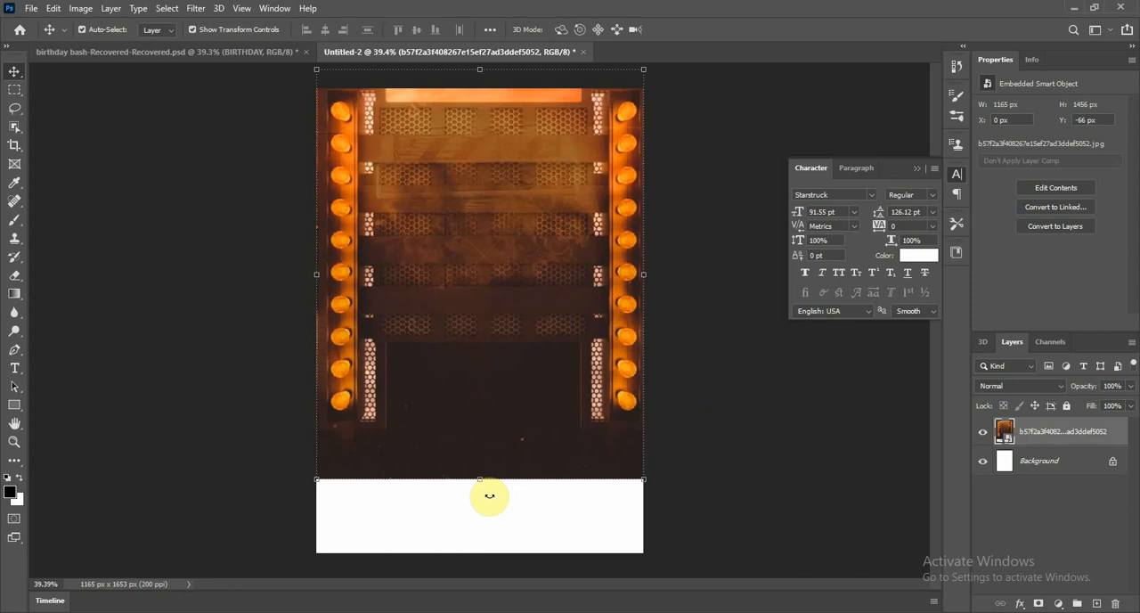
mouse_move(383, 478)
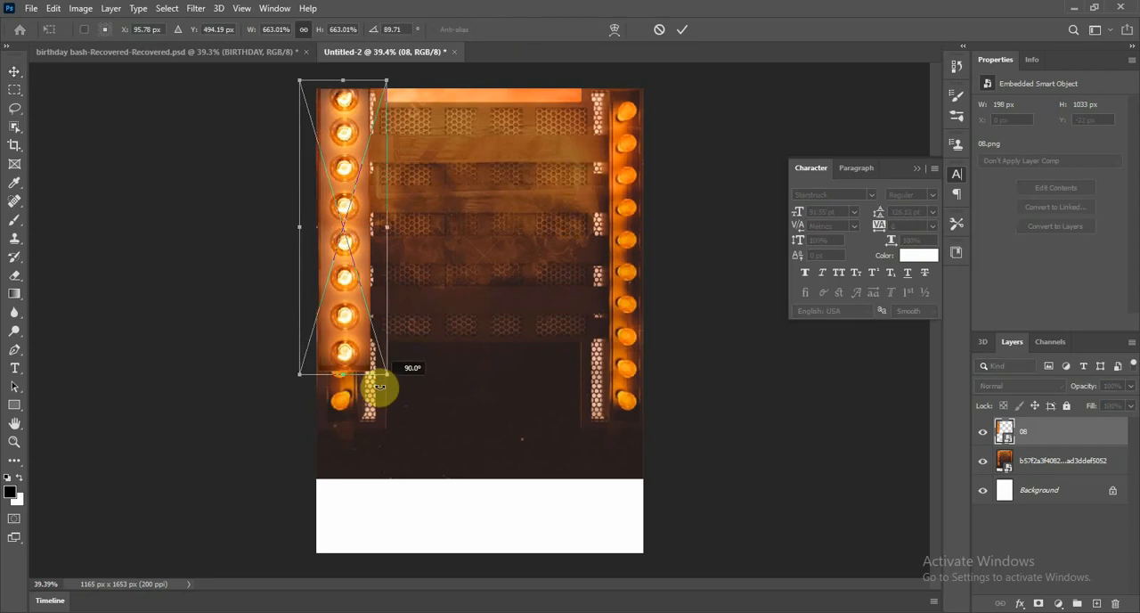
click(683, 29)
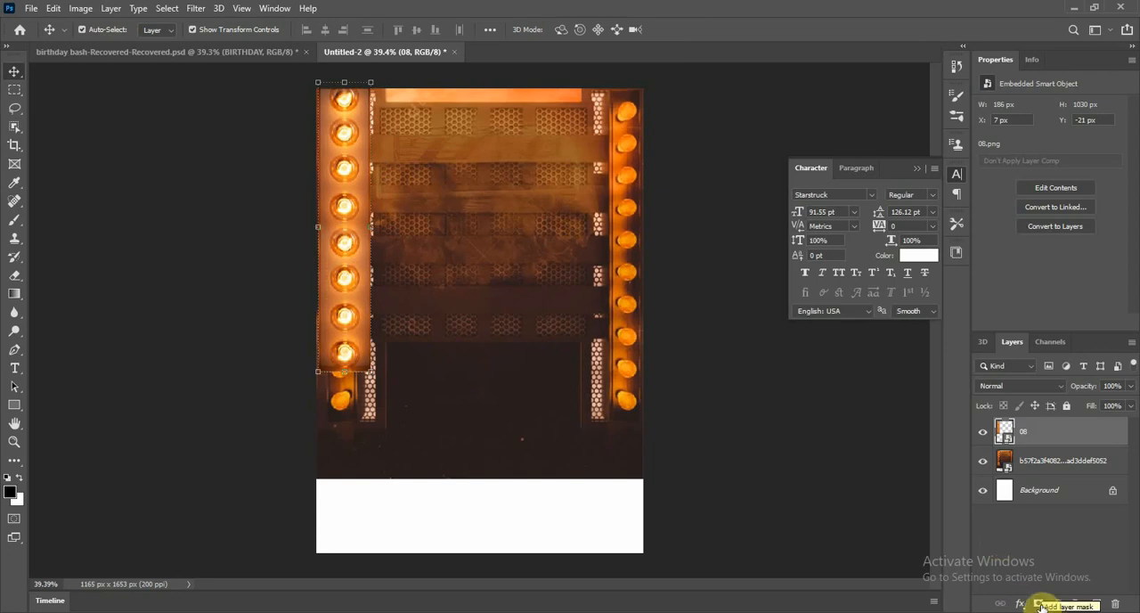
Gradient-mask the left bulb strip, then flip a copy horizontally onto the right edge
click(1059, 603)
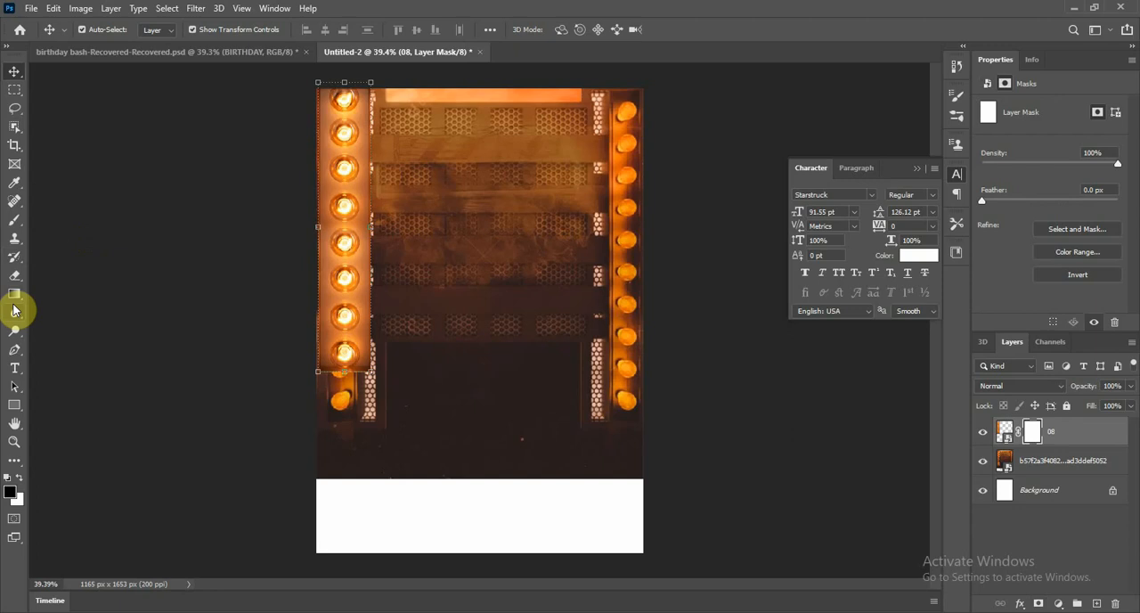
mouse_move(14, 297)
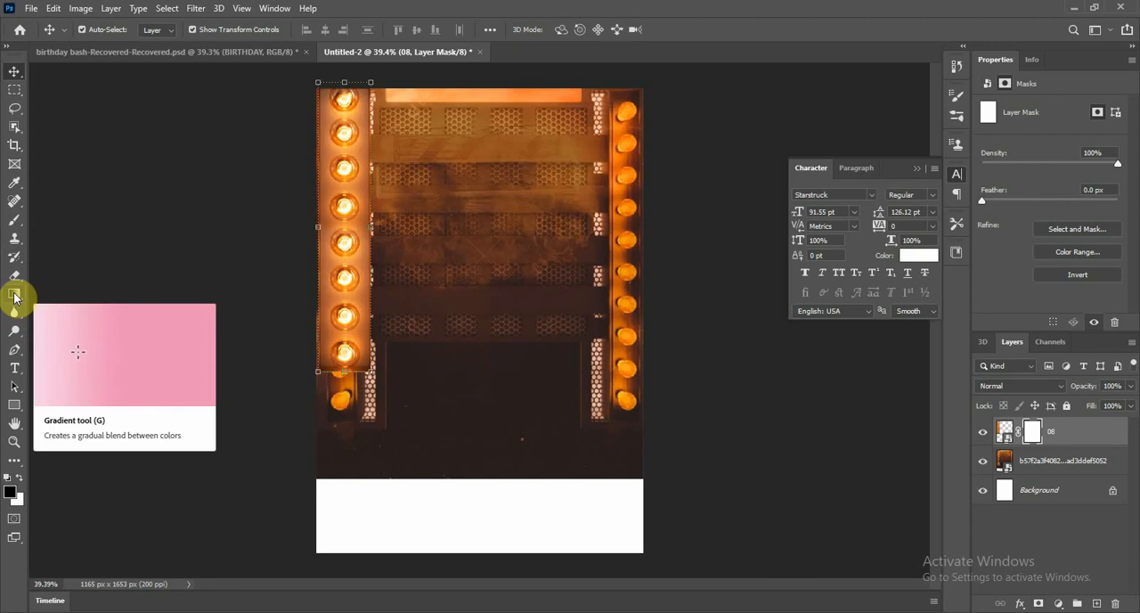
click(15, 294)
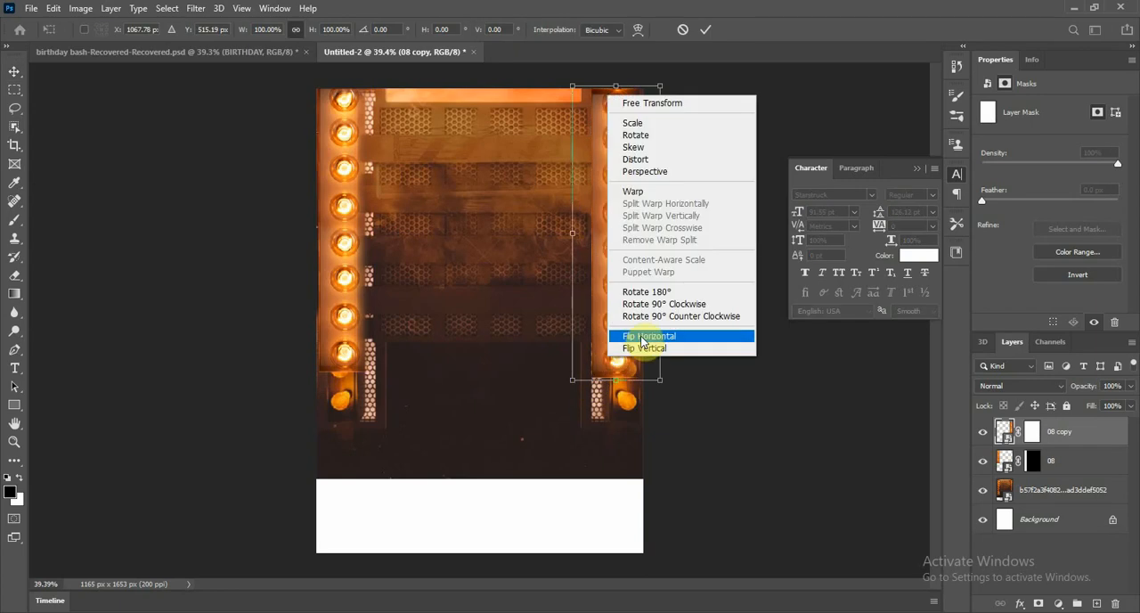
click(647, 335)
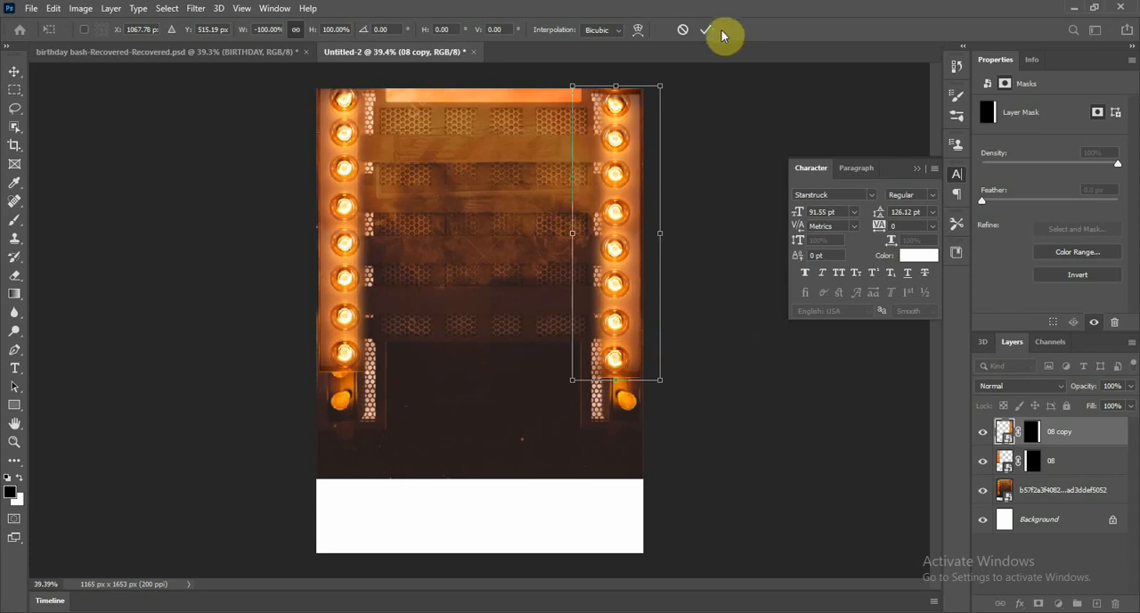
click(705, 29)
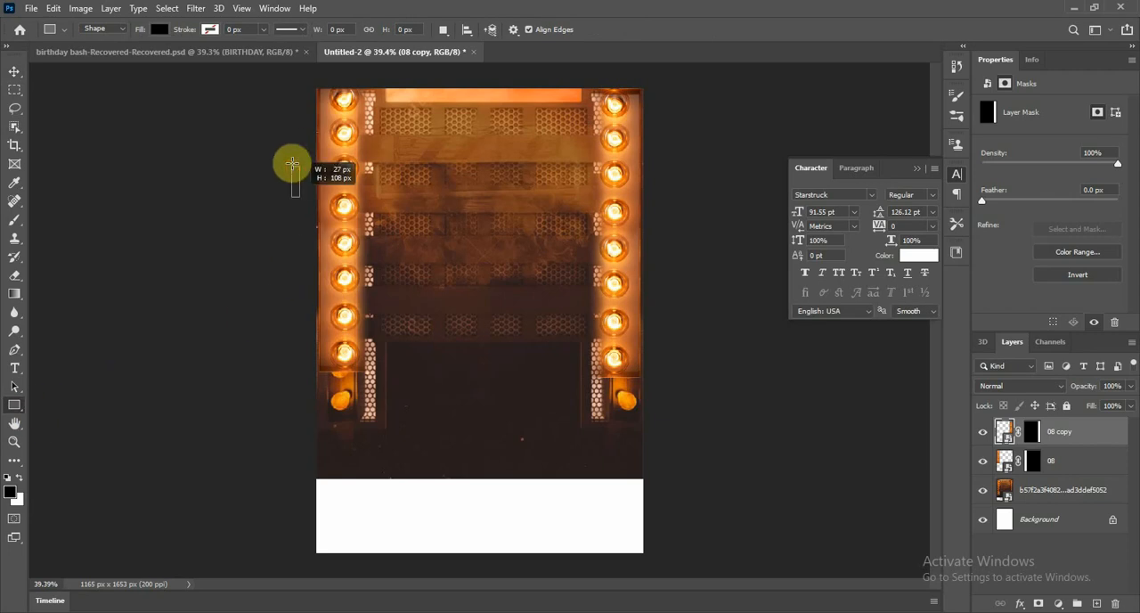
Draw a black rectangle over the lower canvas and open the GIRL BIRTH image folder
drag(292, 168, 653, 486)
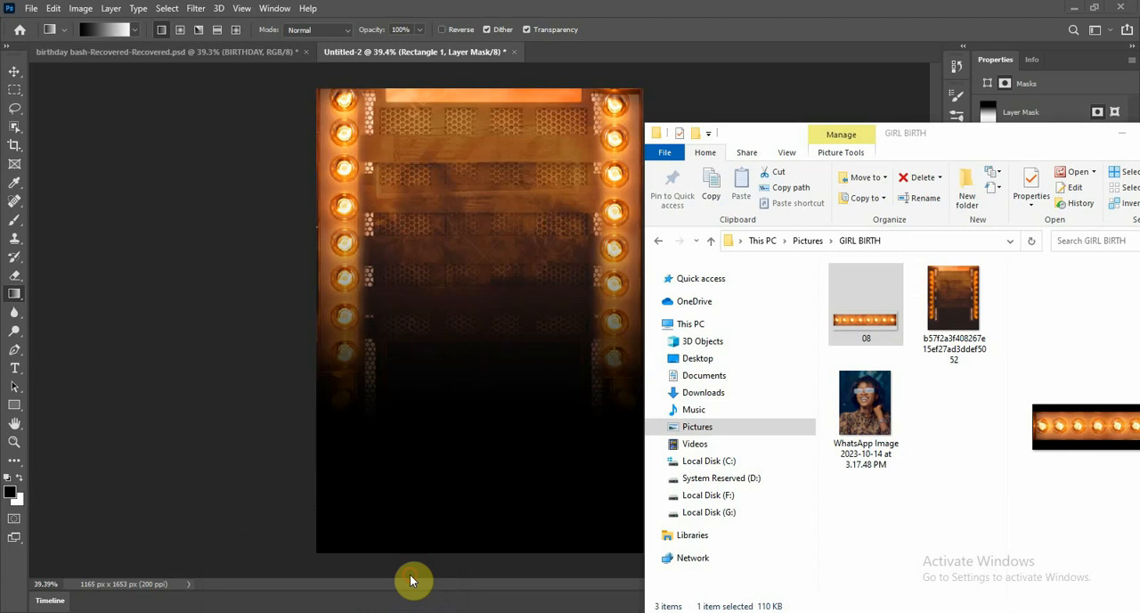
click(865, 406)
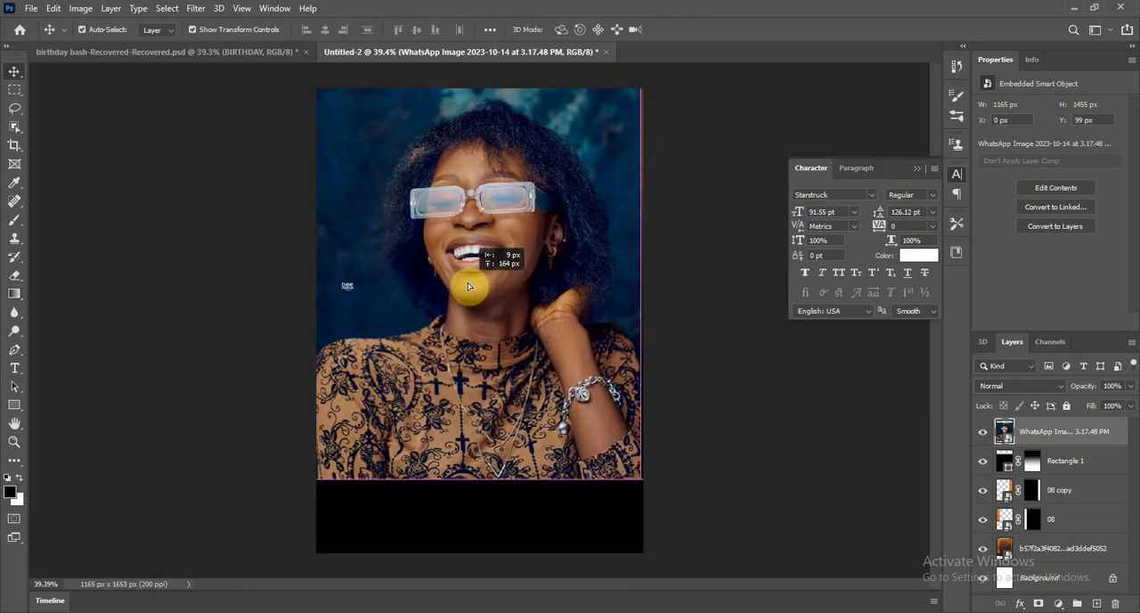
Move the WhatsApp portrait higher and drag its layer below Rectangle 1
drag(468, 285, 557, 365)
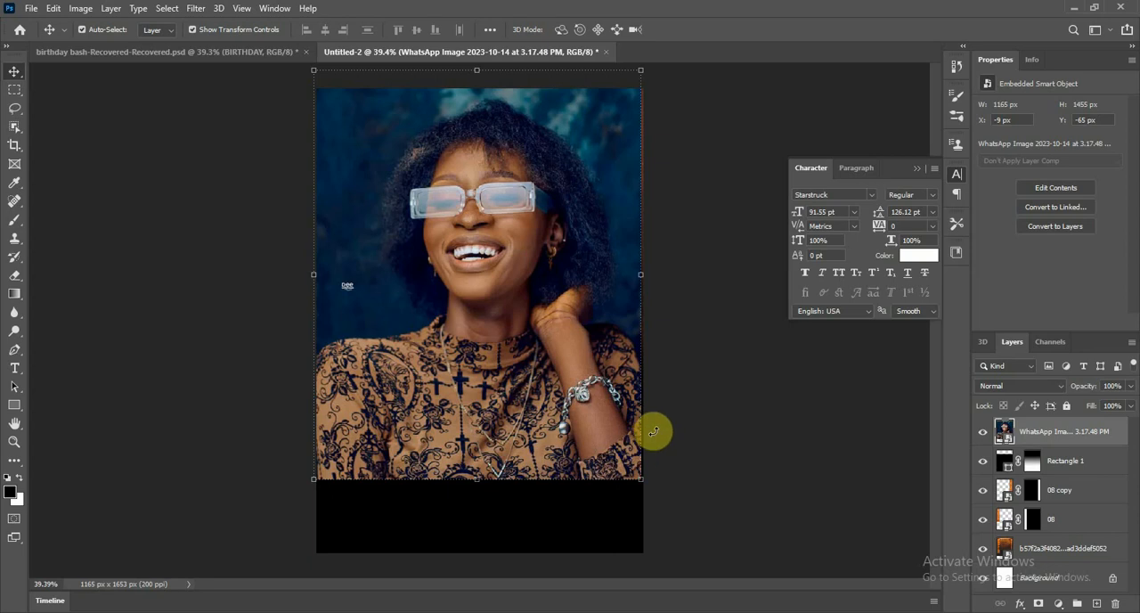
mouse_move(641, 482)
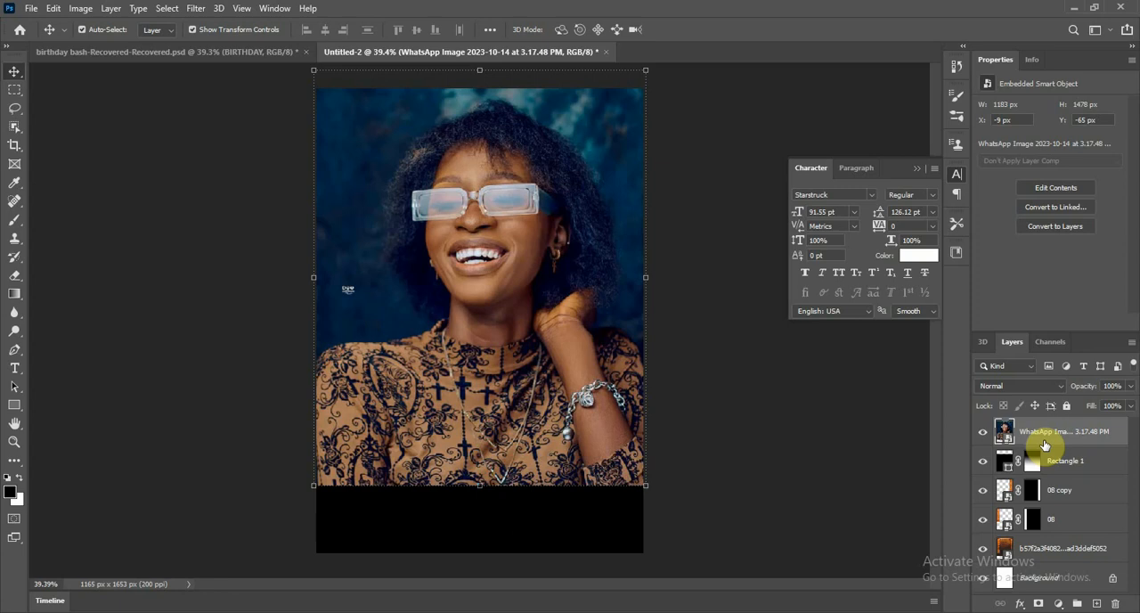
click(1065, 460)
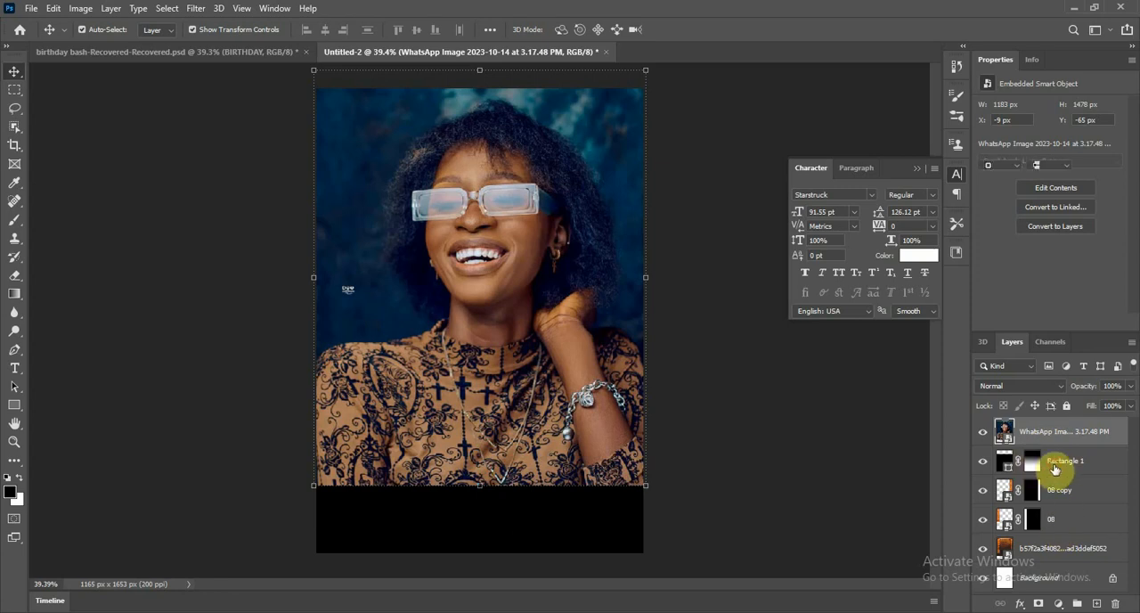
click(1066, 460)
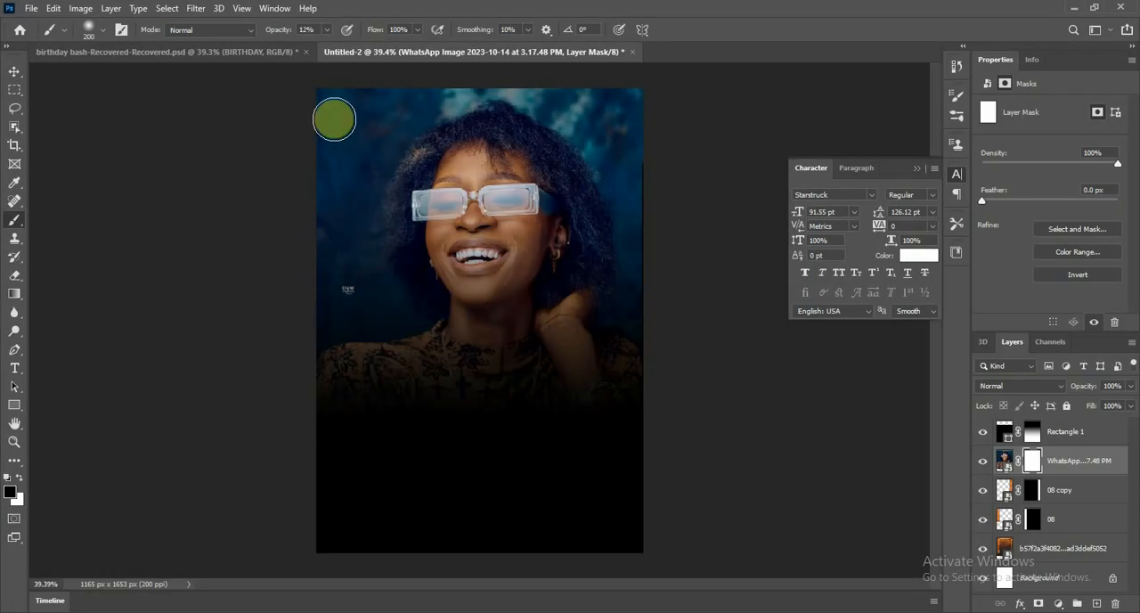
mouse_move(321, 149)
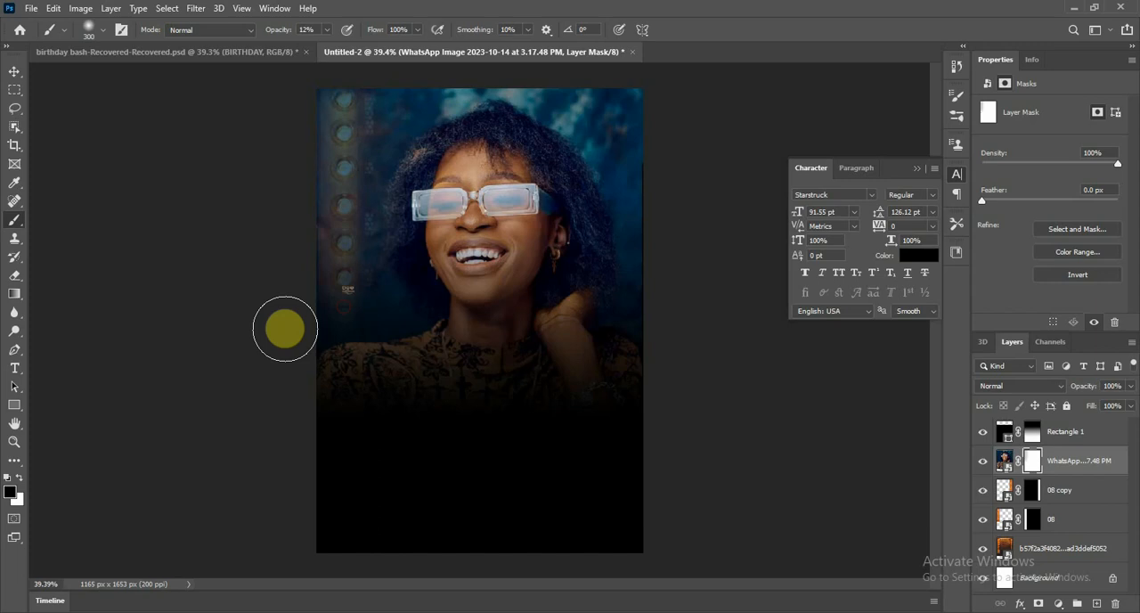
mouse_move(368, 100)
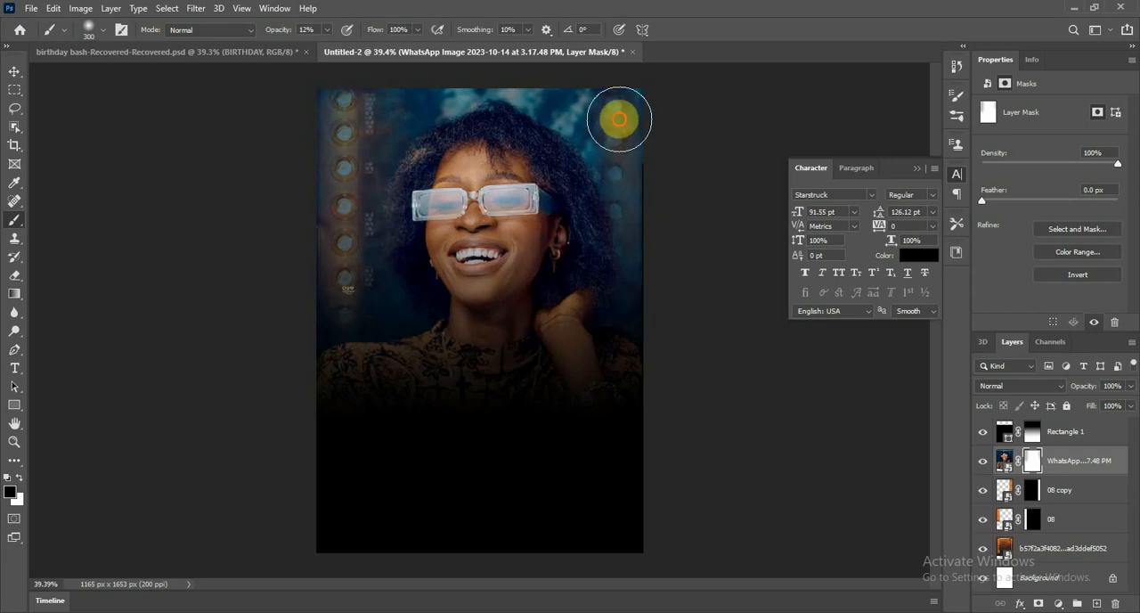
Paint the portrait's mask to reveal the right-hand bulb lights through the photo
drag(619, 119, 623, 161)
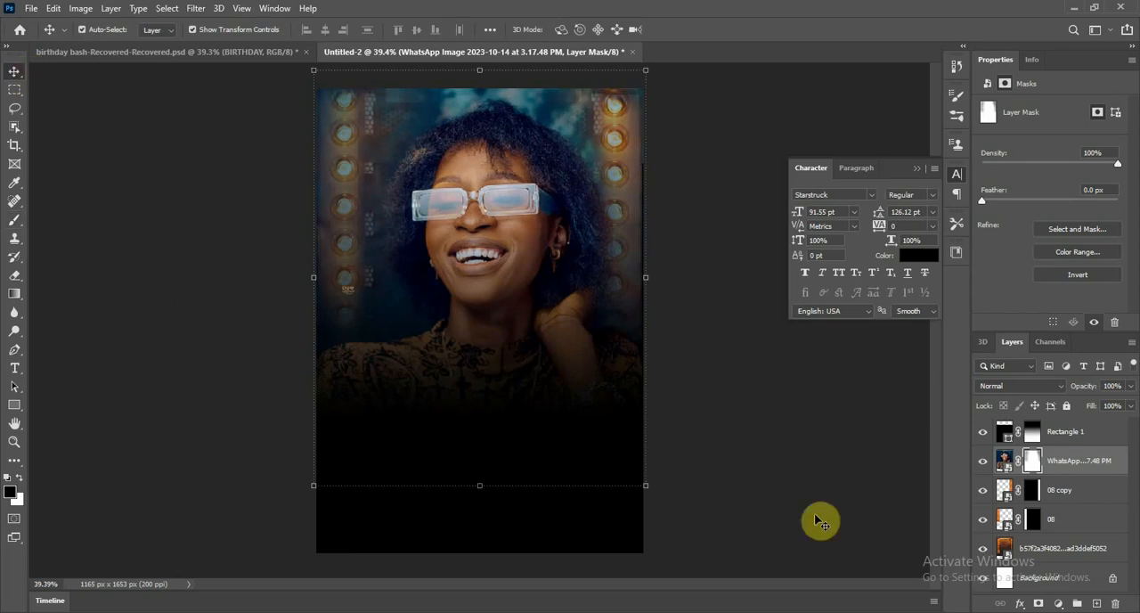
mouse_move(404, 124)
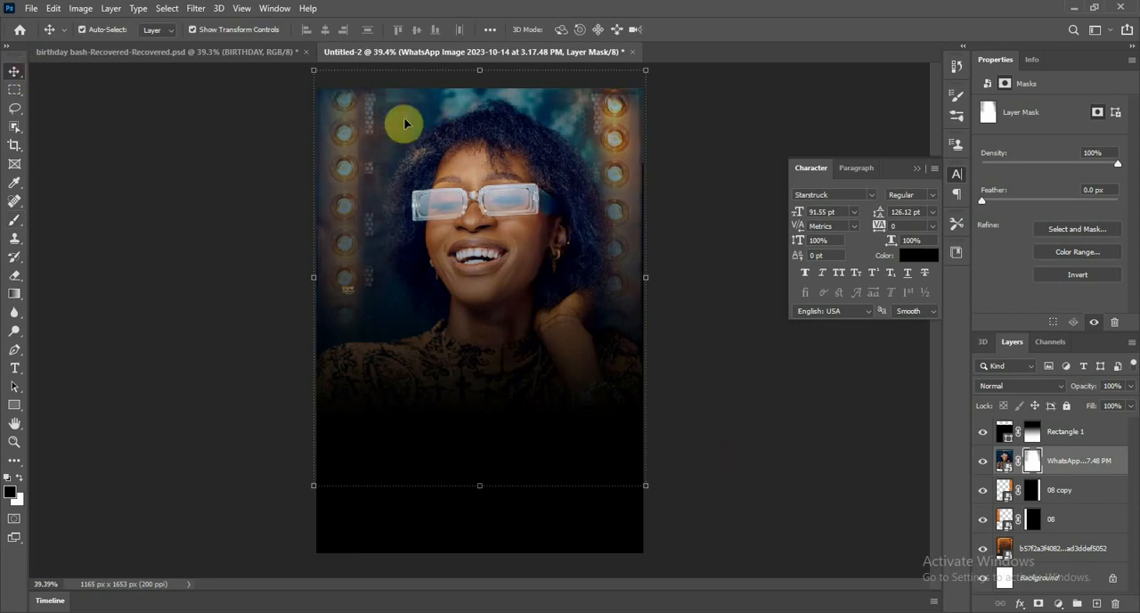
click(195, 8)
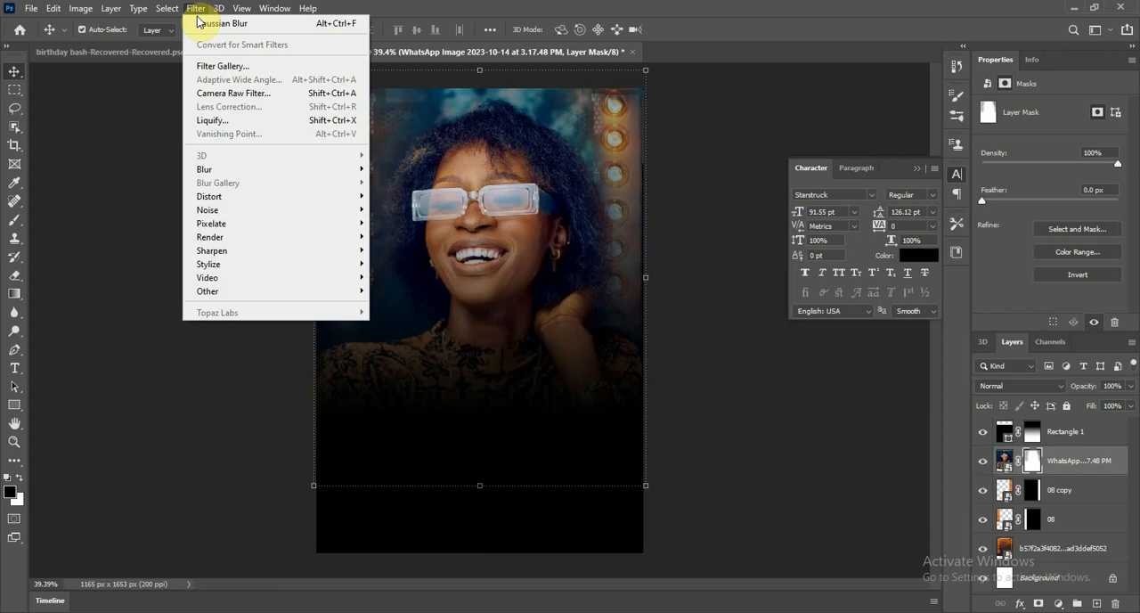
mouse_move(233, 93)
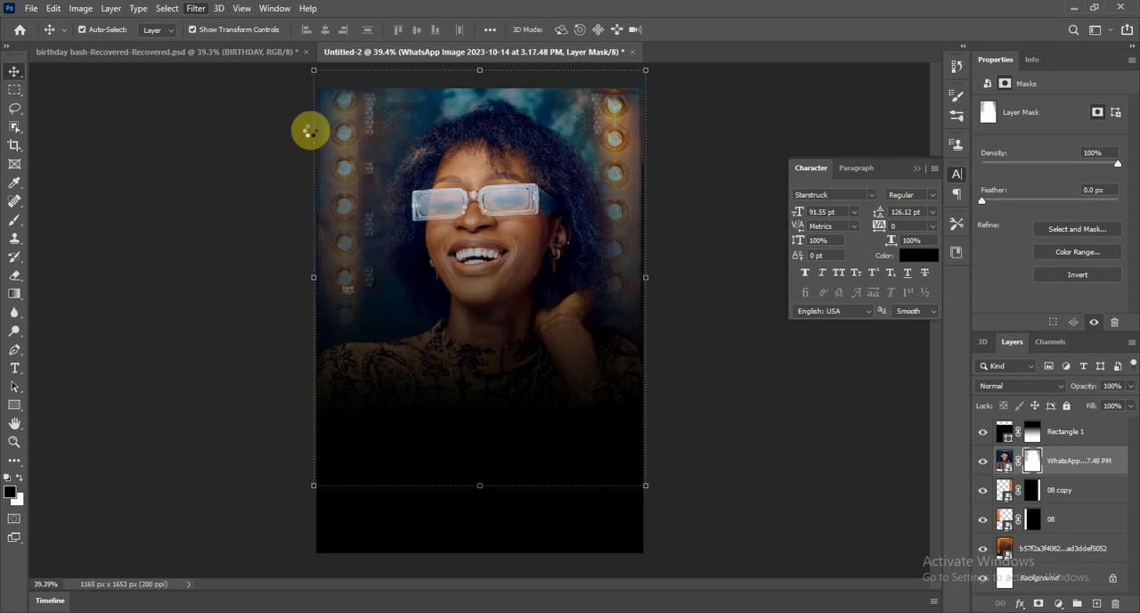
click(195, 8)
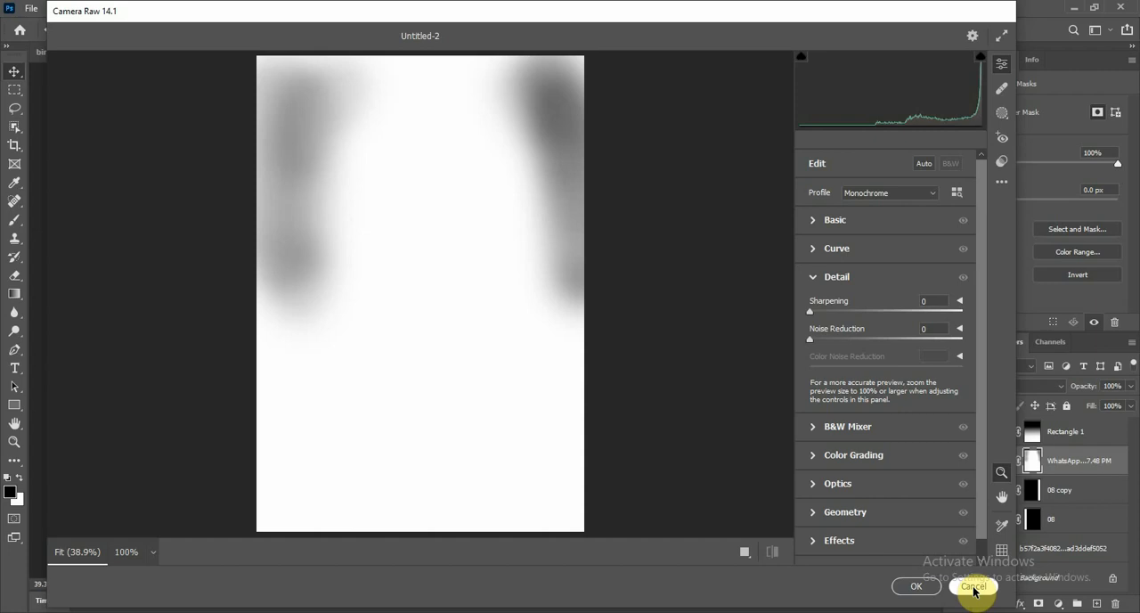
click(973, 587)
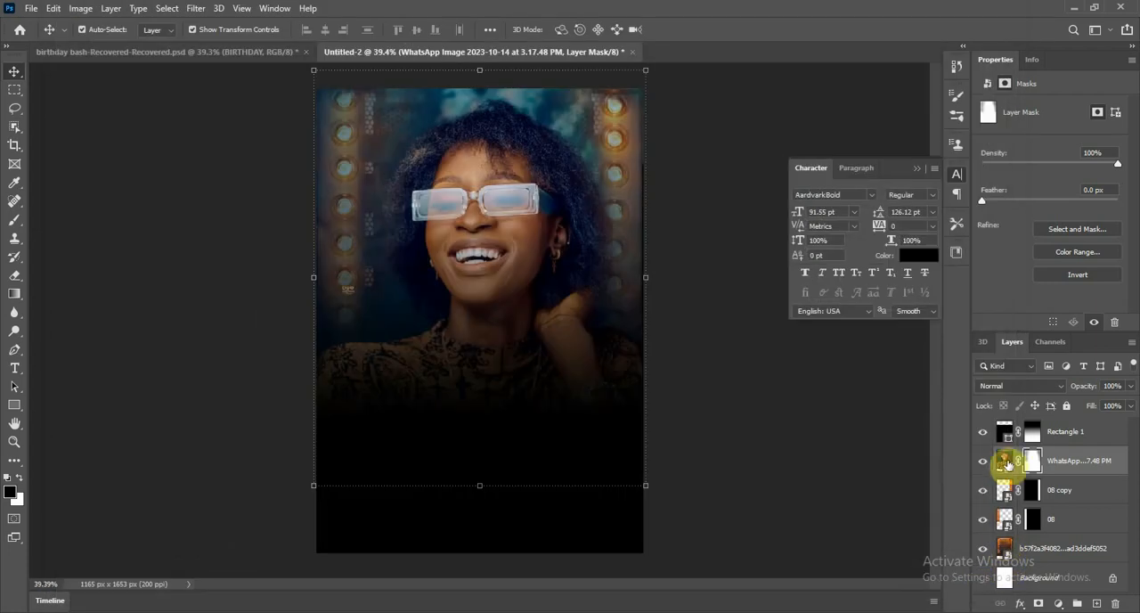
click(1005, 460)
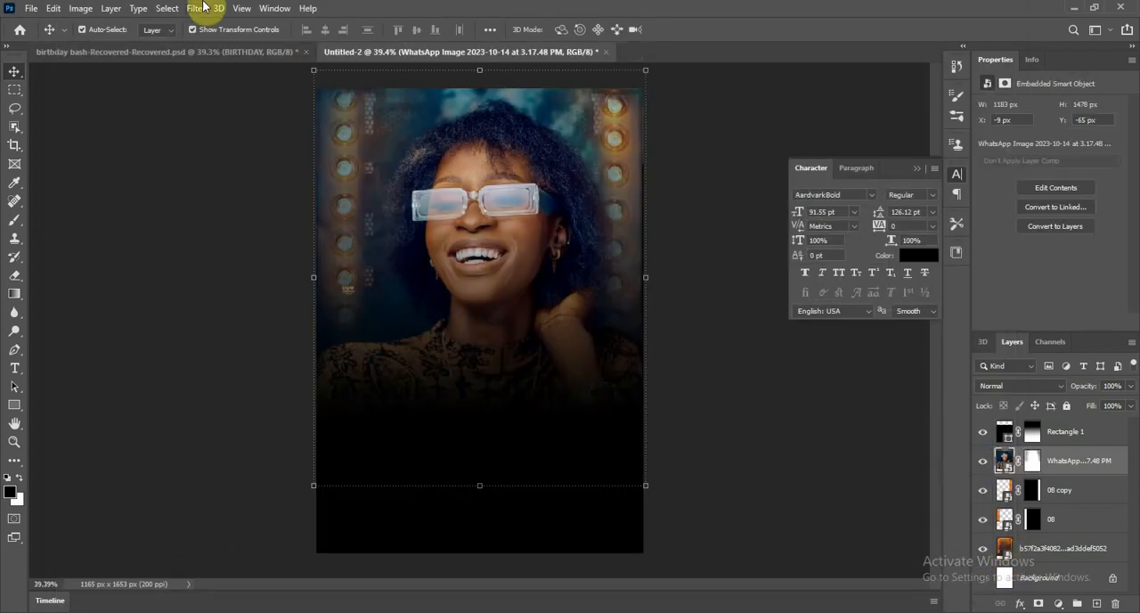
click(195, 8)
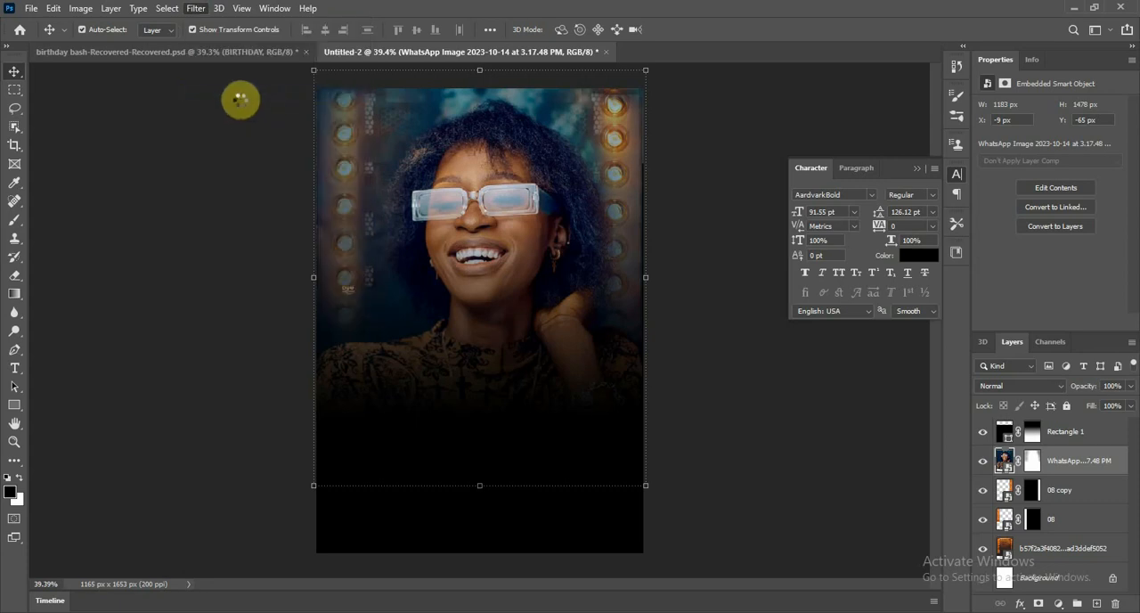
mouse_move(260, 105)
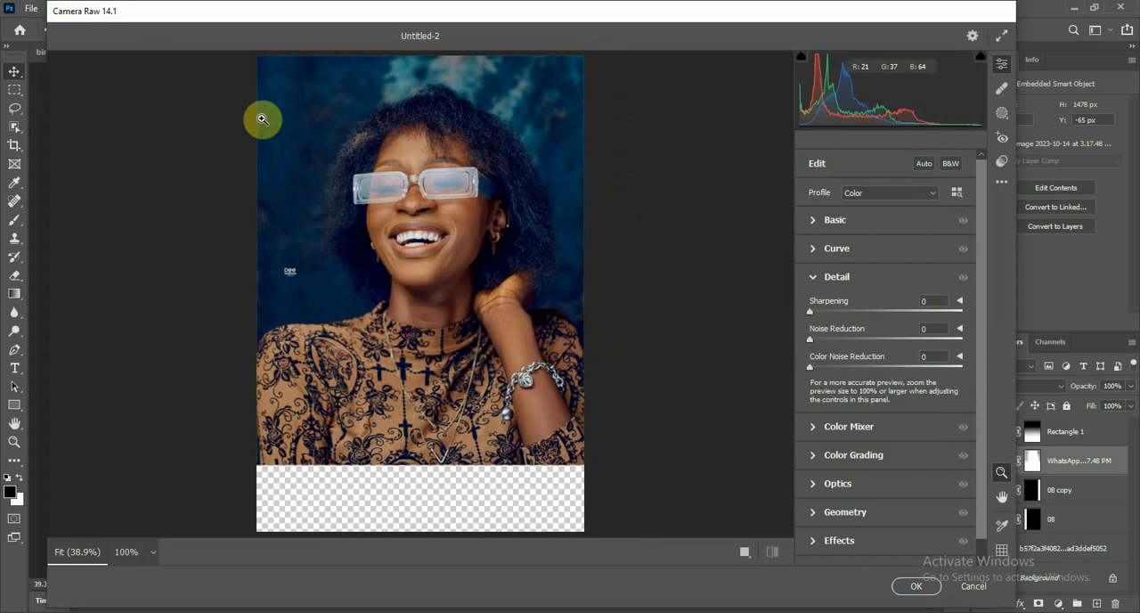
mouse_move(835, 314)
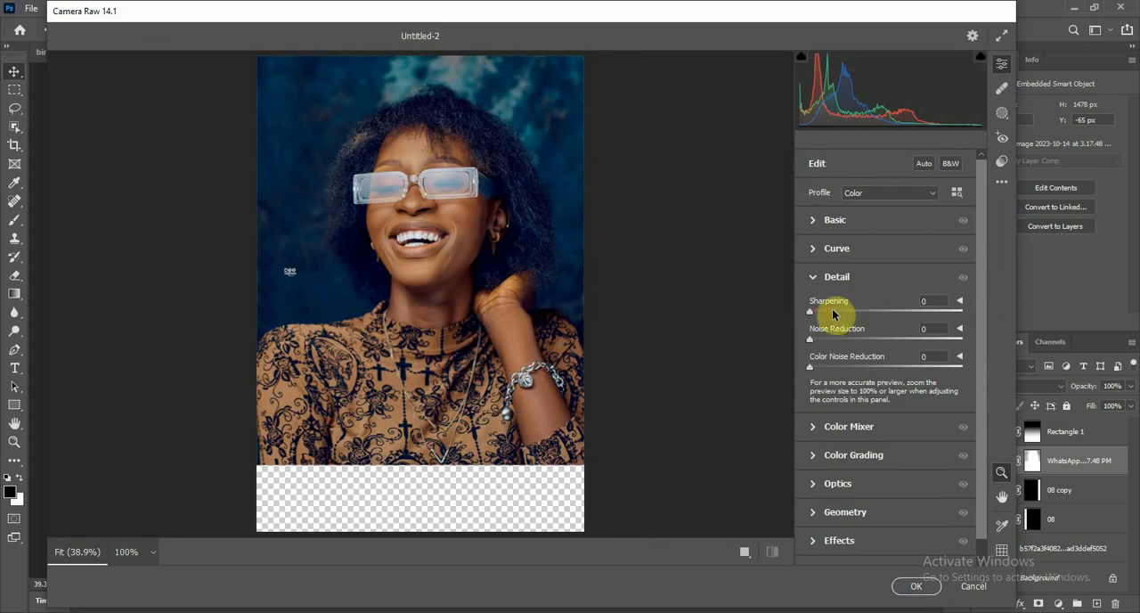
Raise the portrait's Camera Raw sharpening, set contrast to +38 and darken the blacks
drag(809, 312, 838, 313)
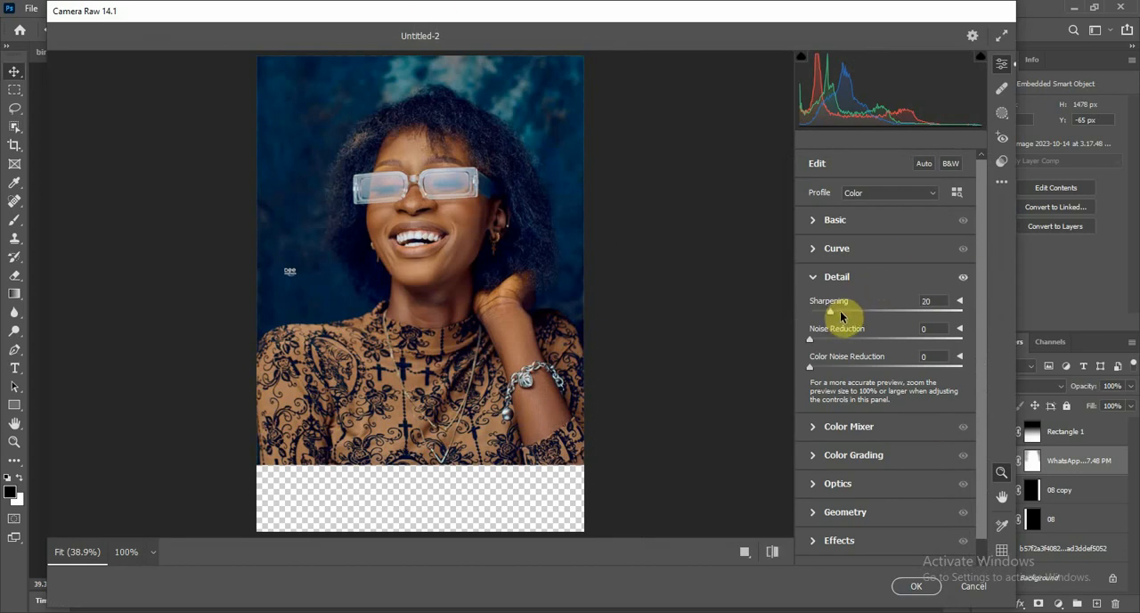
drag(842, 312, 865, 312)
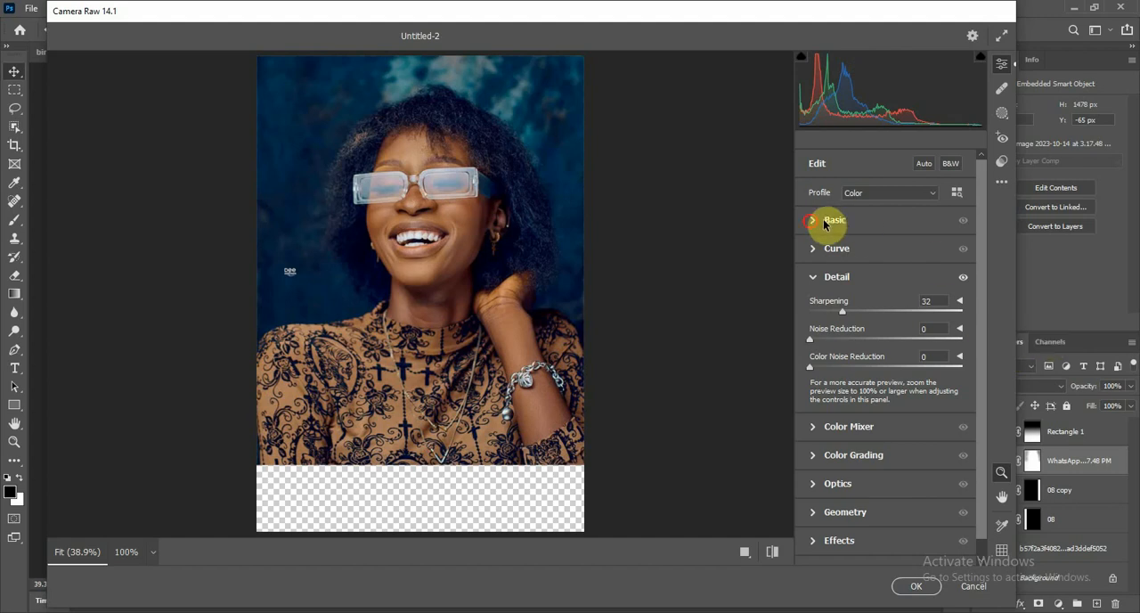
click(835, 220)
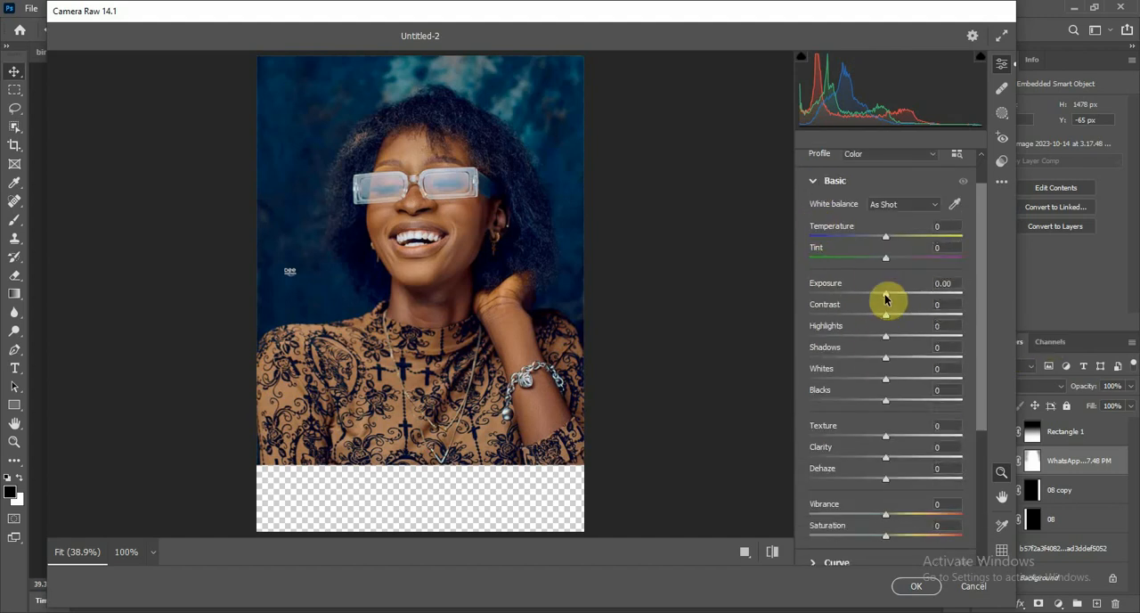
drag(886, 305, 918, 305)
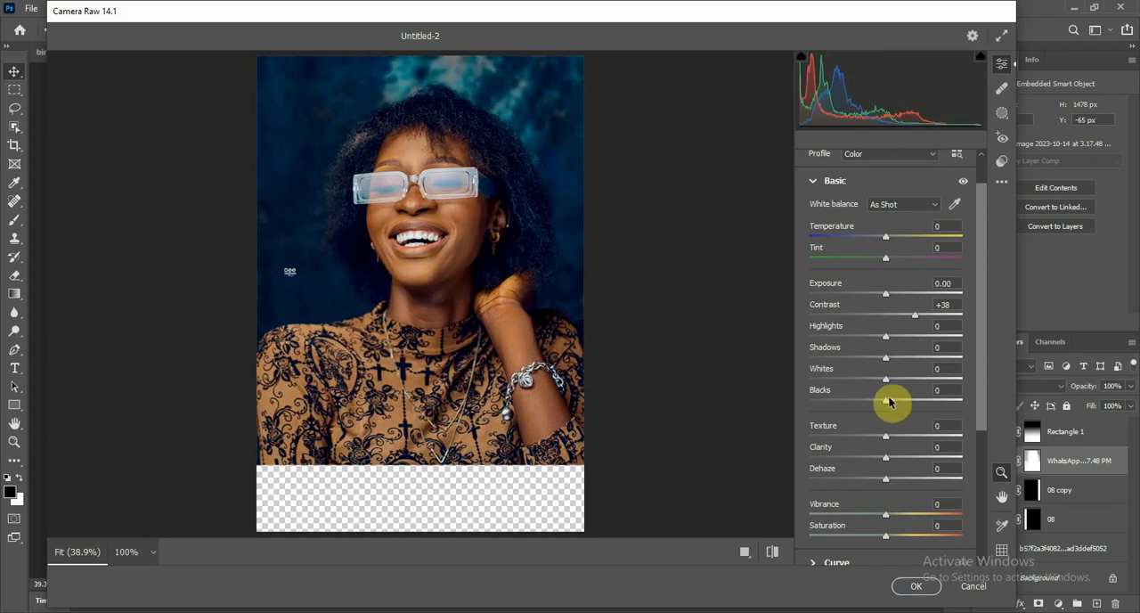
drag(891, 401, 878, 405)
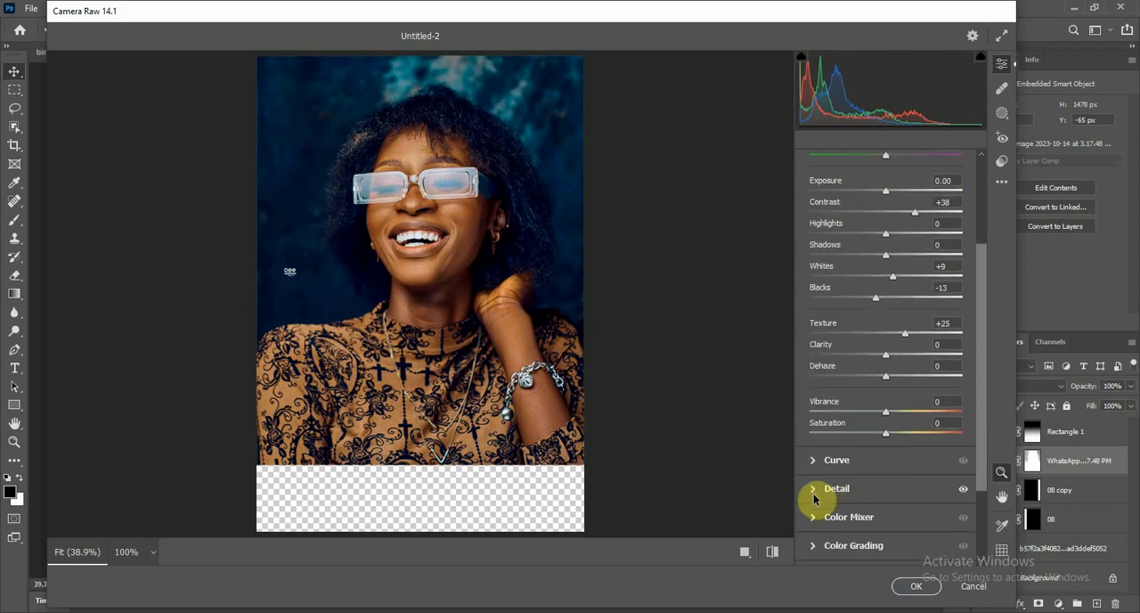
Push sharpening higher, compare before/after, set exposure to +0.25 and apply the filter
click(837, 489)
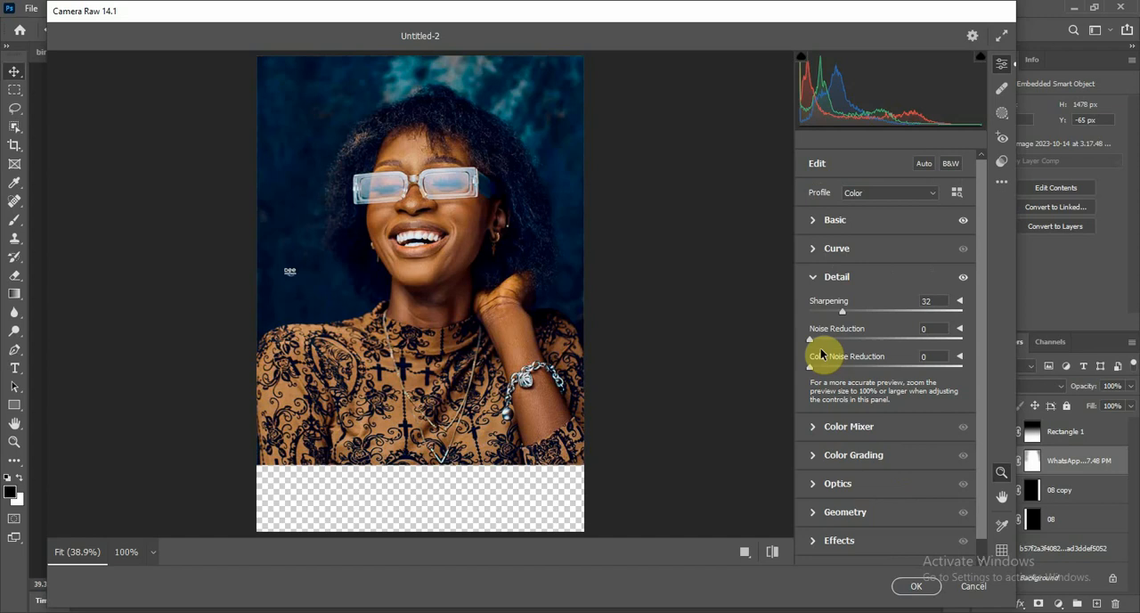
drag(842, 313, 854, 313)
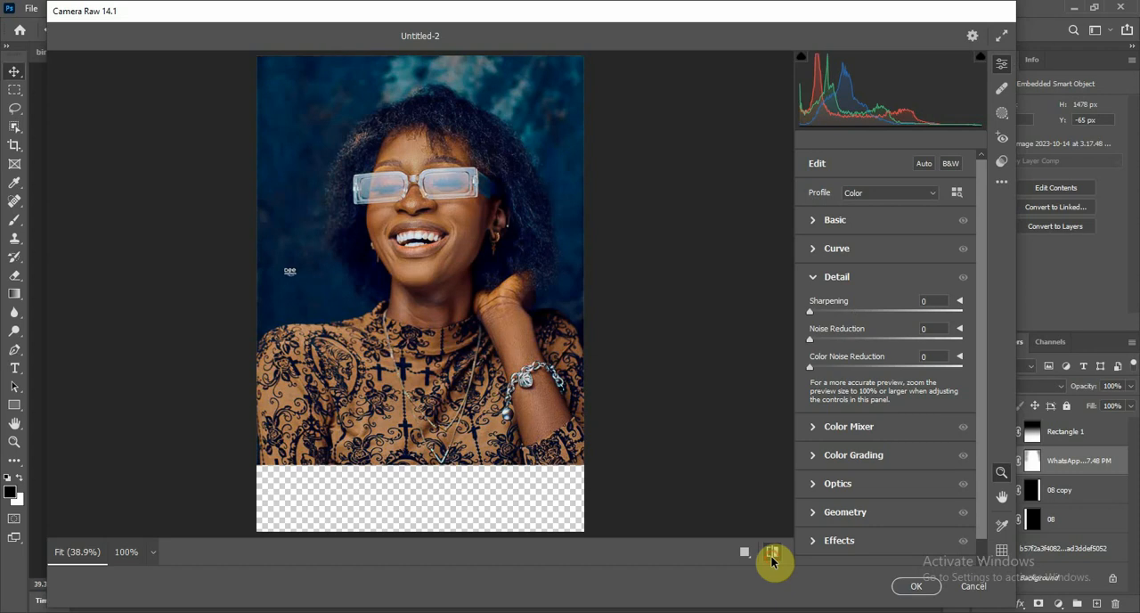
mouse_move(773, 552)
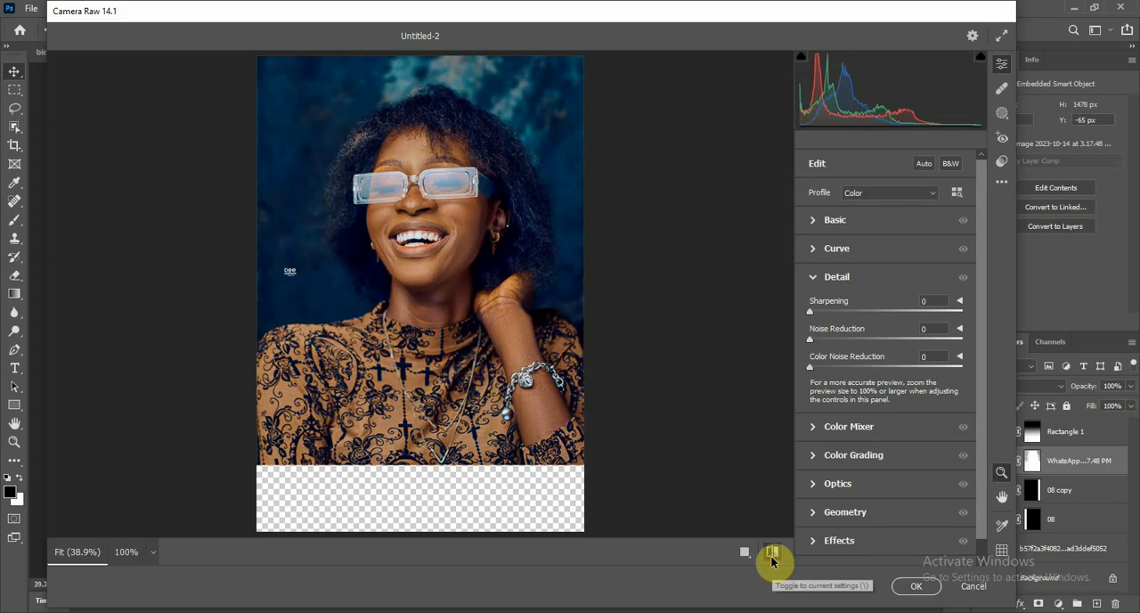
drag(810, 310, 853, 310)
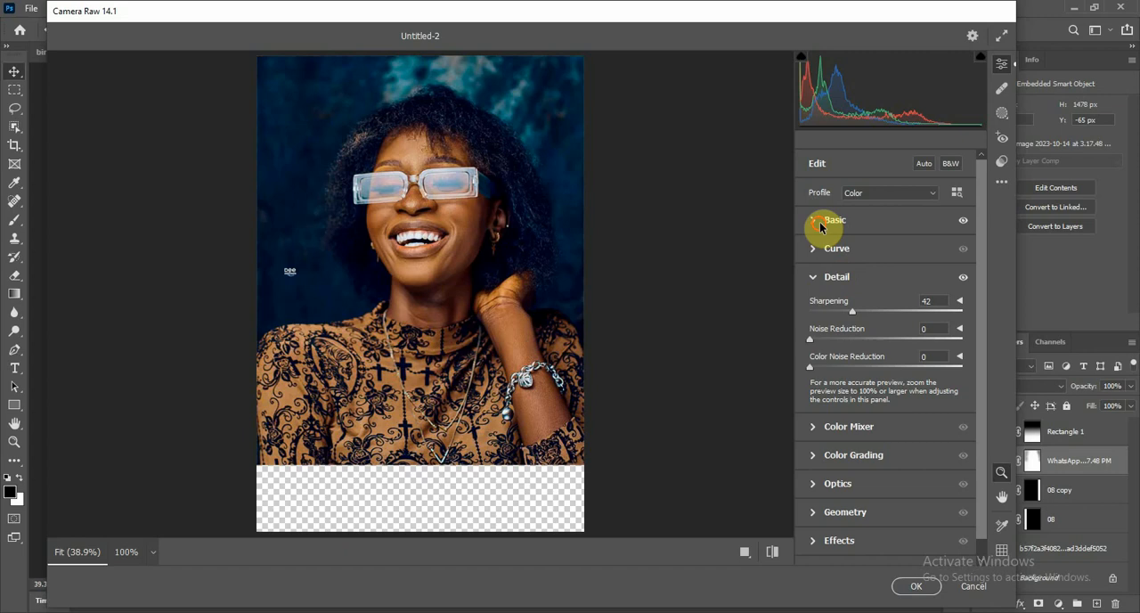
click(835, 220)
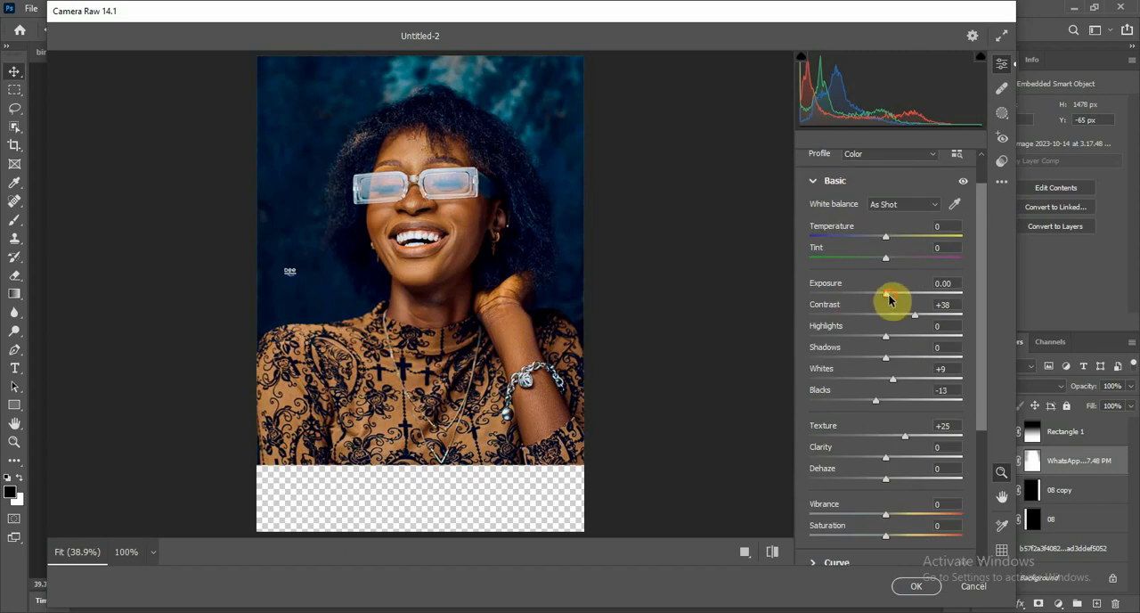
drag(886, 294, 897, 294)
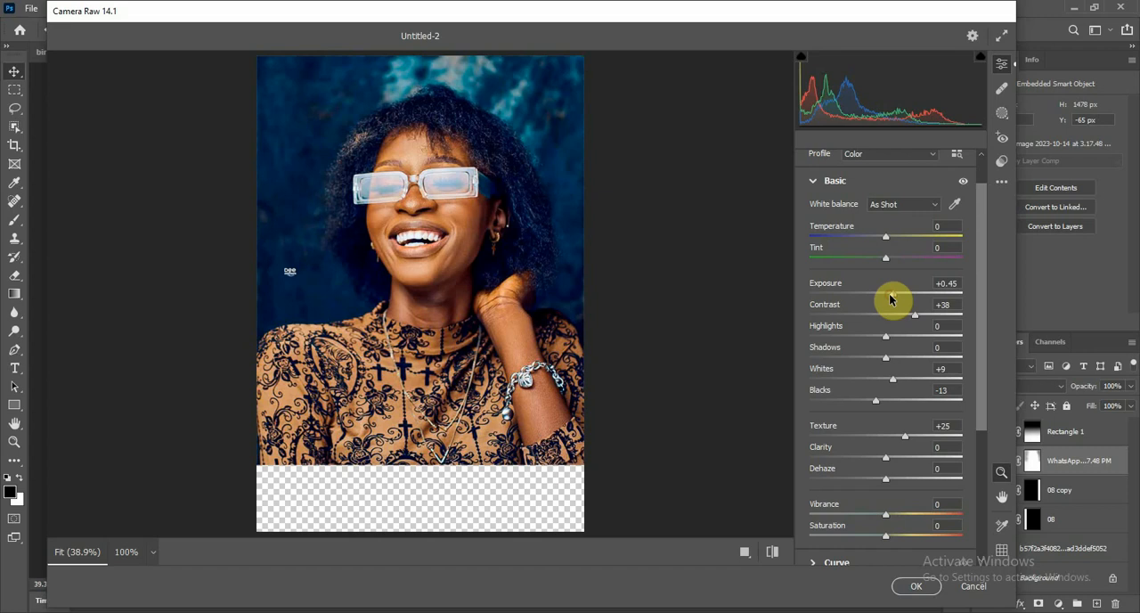
drag(893, 294, 886, 294)
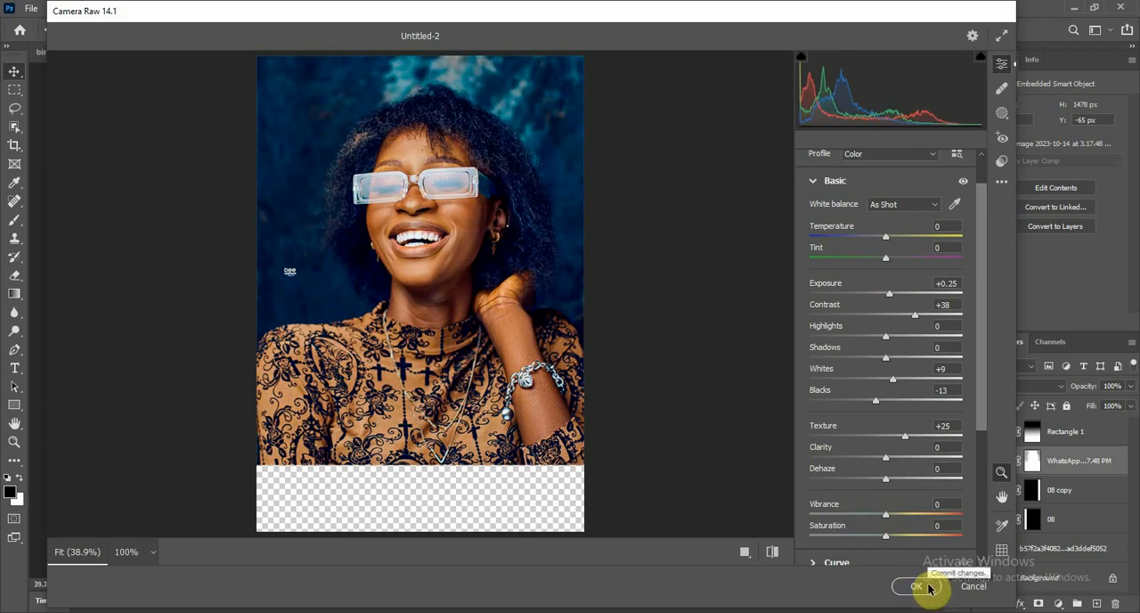
click(916, 586)
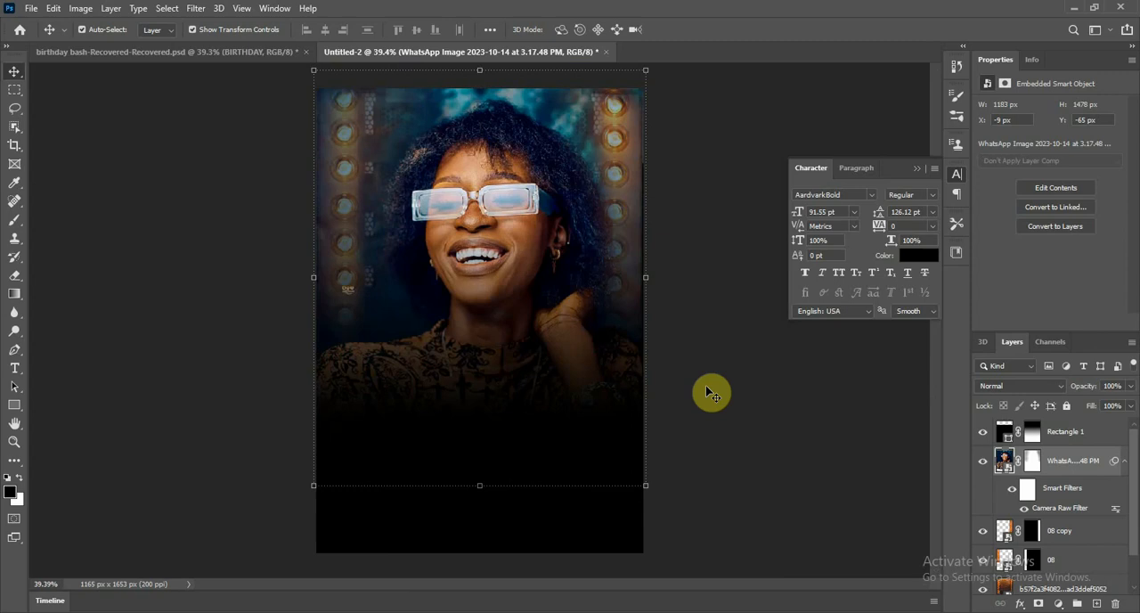
mouse_move(703, 424)
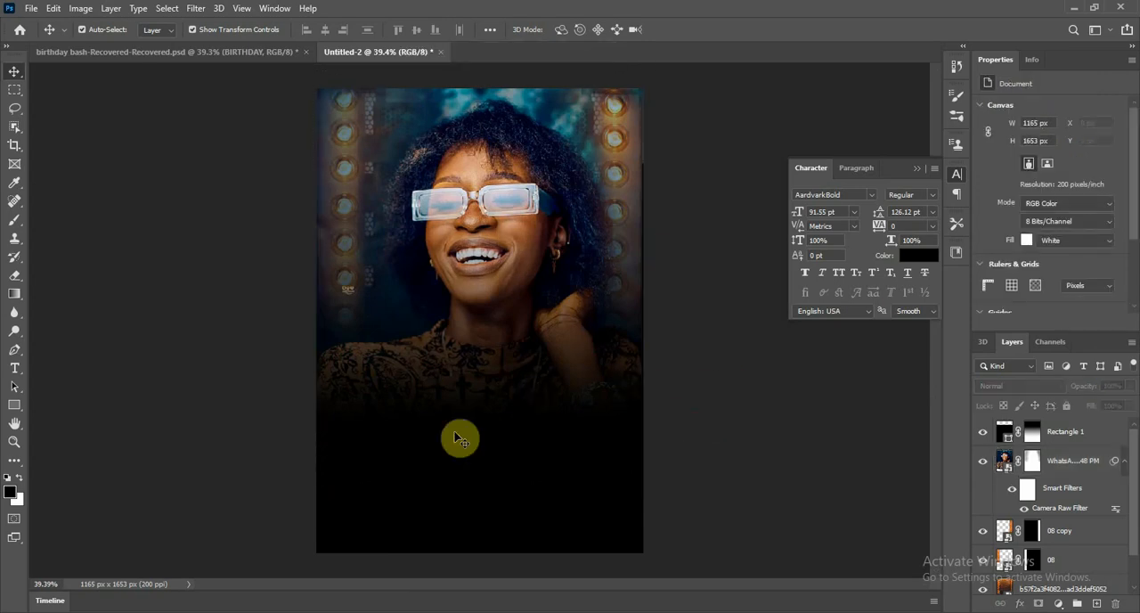
Add an empty layer above Rectangle 1 and open the text colour swatch
click(1067, 431)
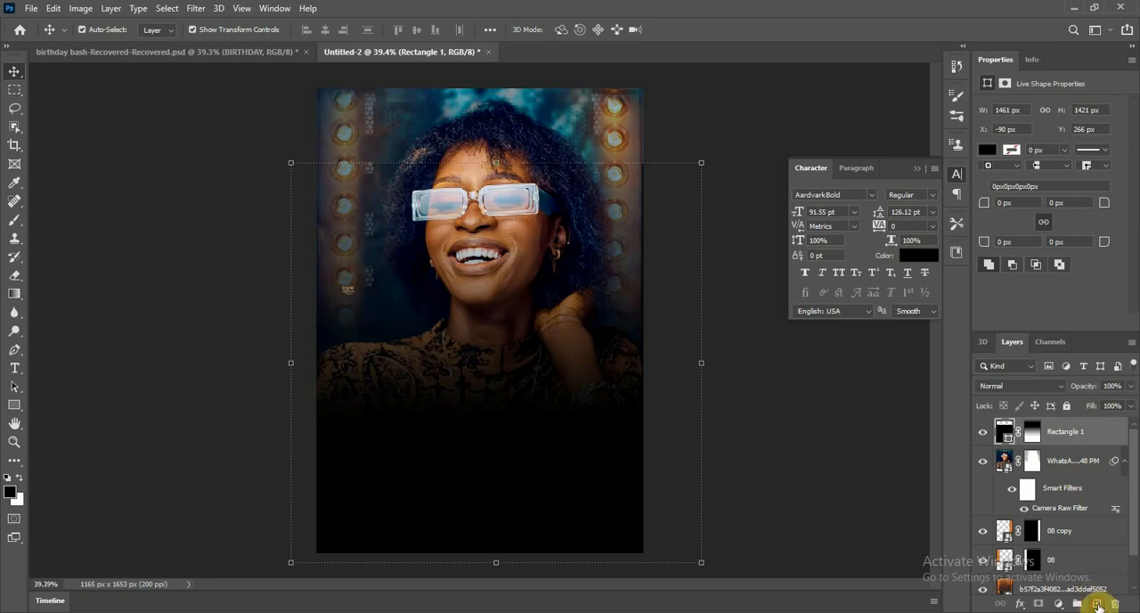
click(15, 368)
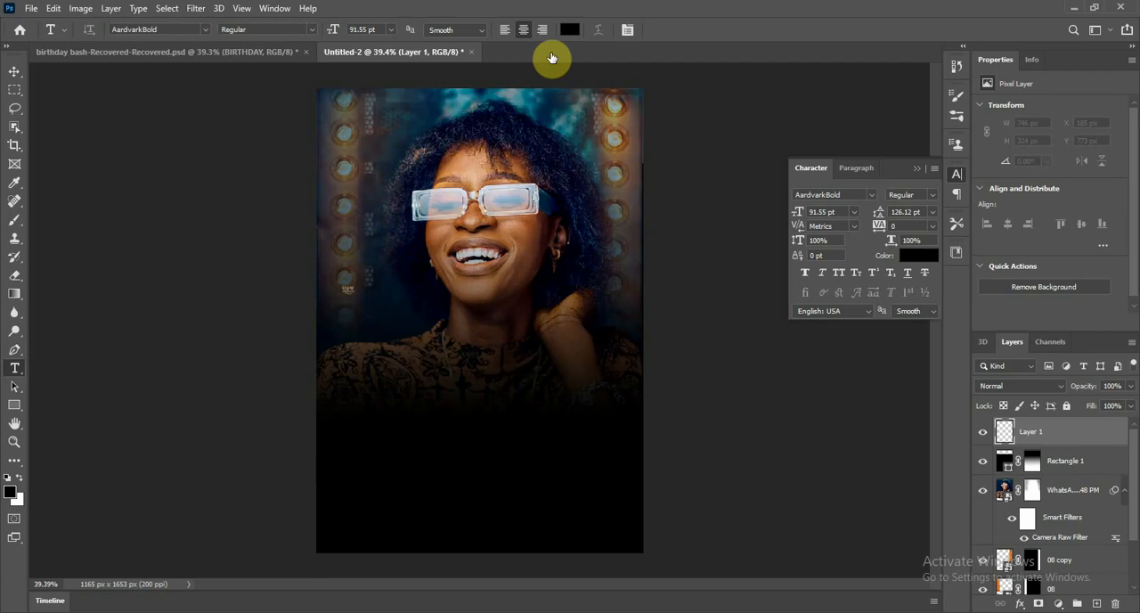
click(919, 256)
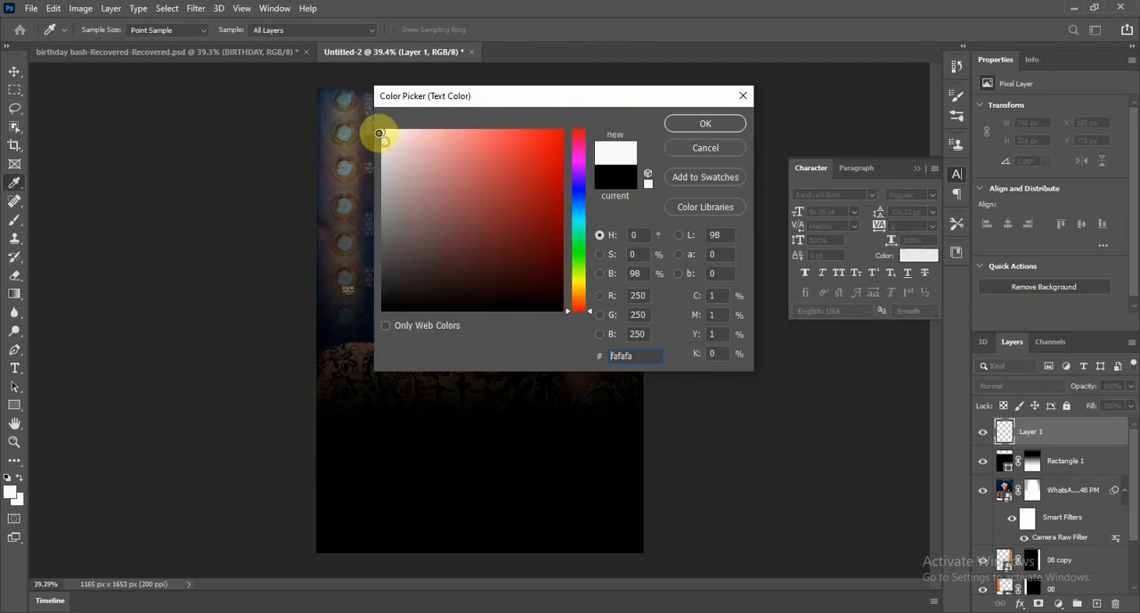
Type BIRTHDAY in near-white AardvarkBold, about 42 pt, and position it below the face
click(705, 123)
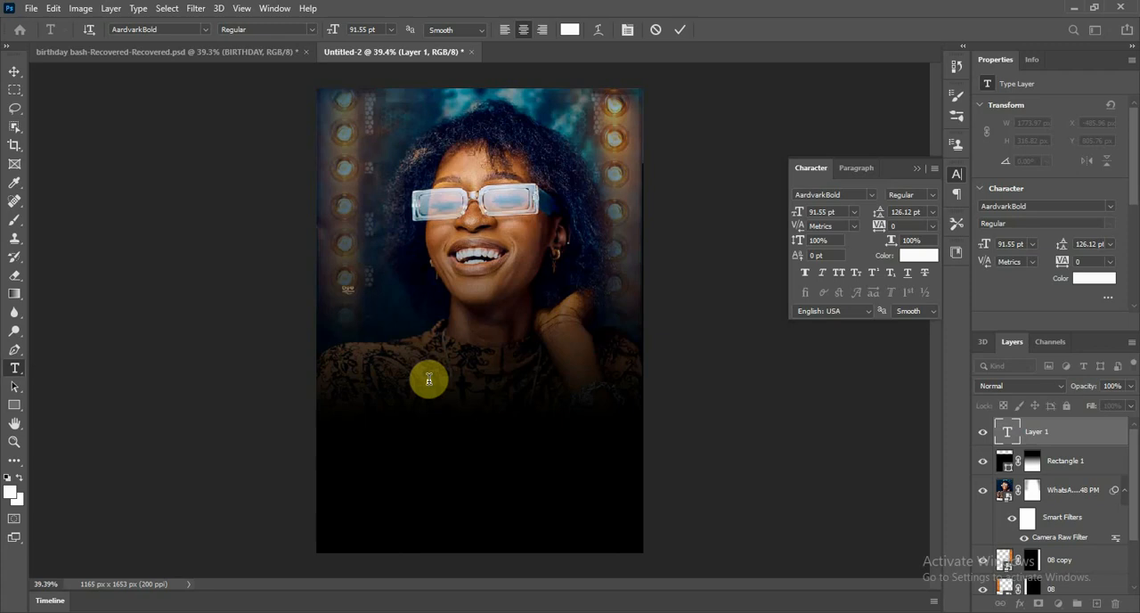
text(BI)
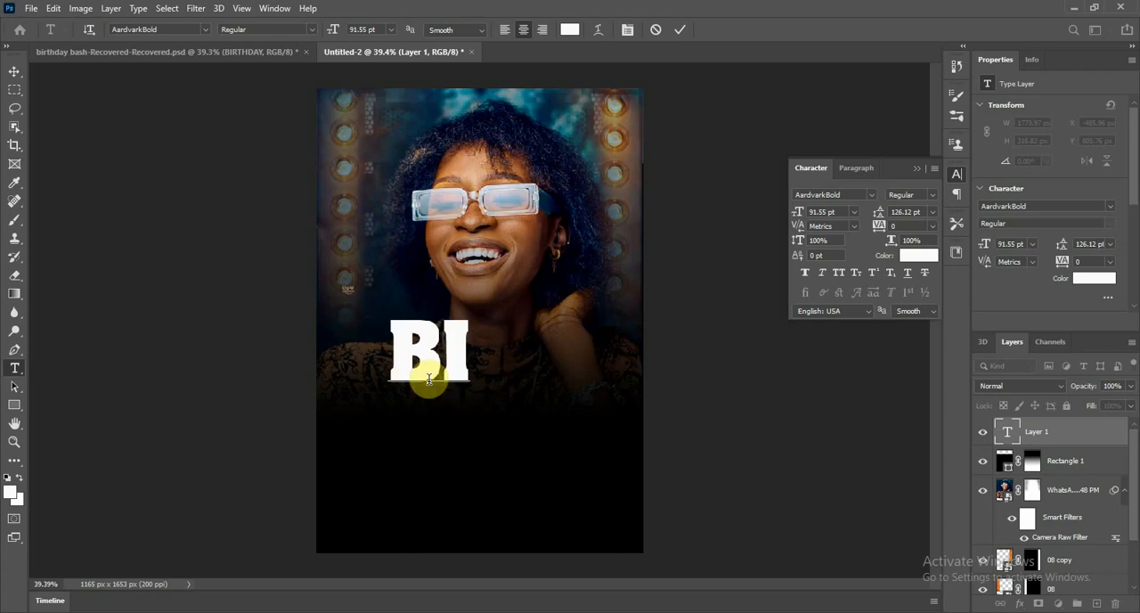
text(RTHDAY)
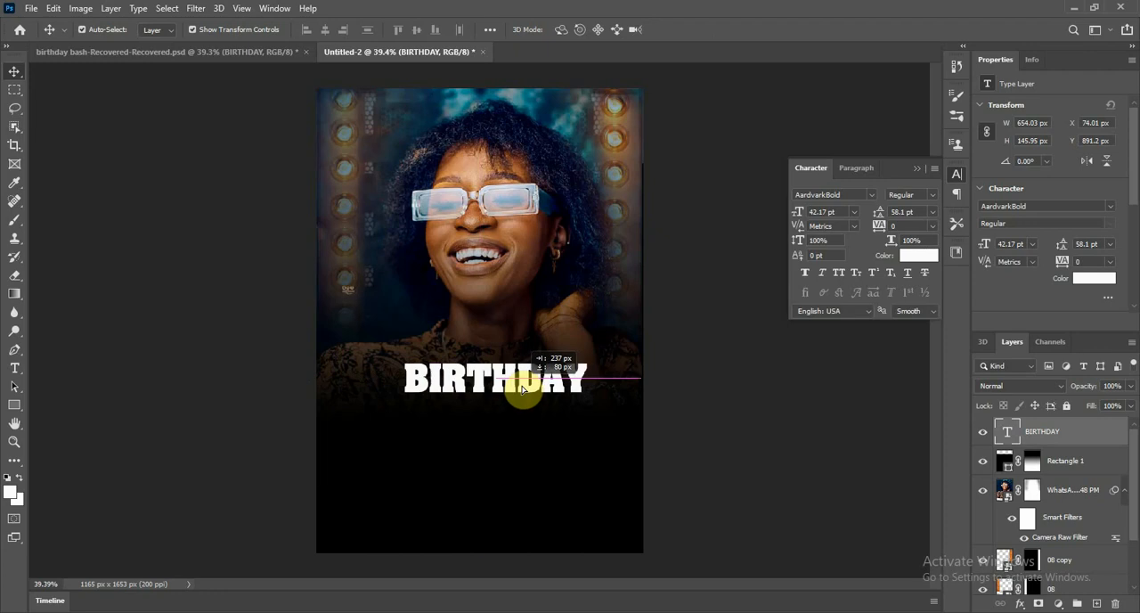
drag(523, 388, 385, 506)
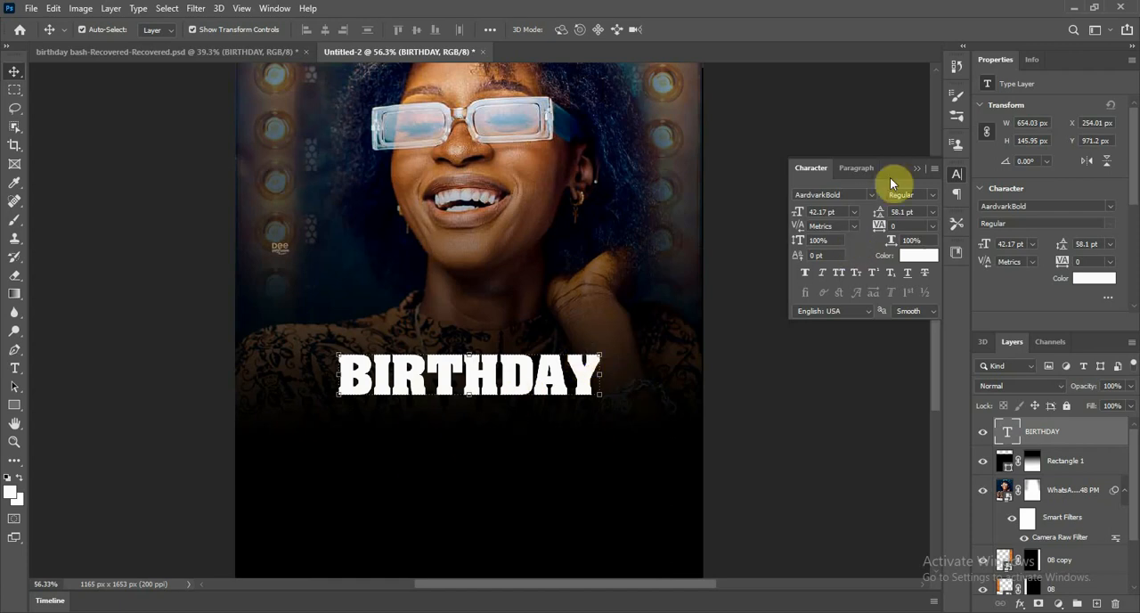
Search 'stars' in the font list and apply Starstruck Regular to BIRTHDAY
click(824, 194)
text(S)
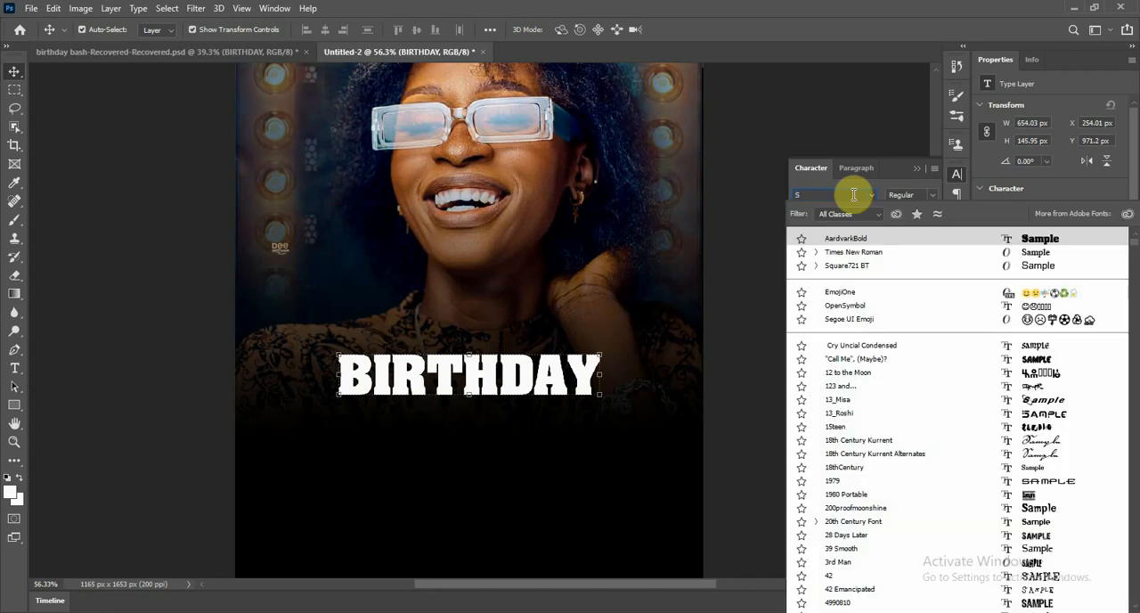
text(TARS)
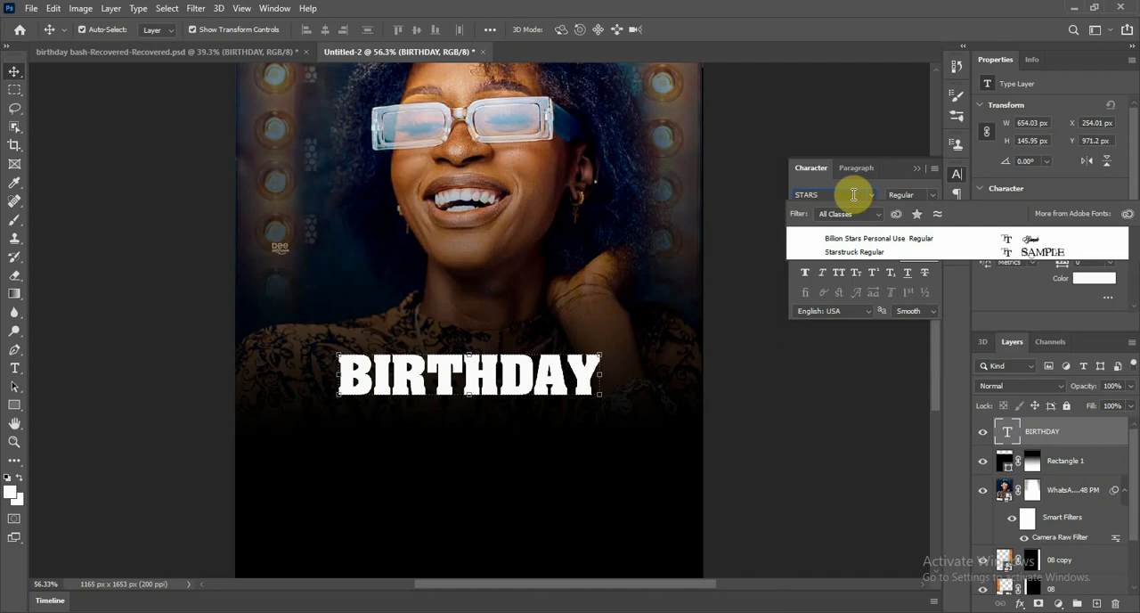
click(864, 238)
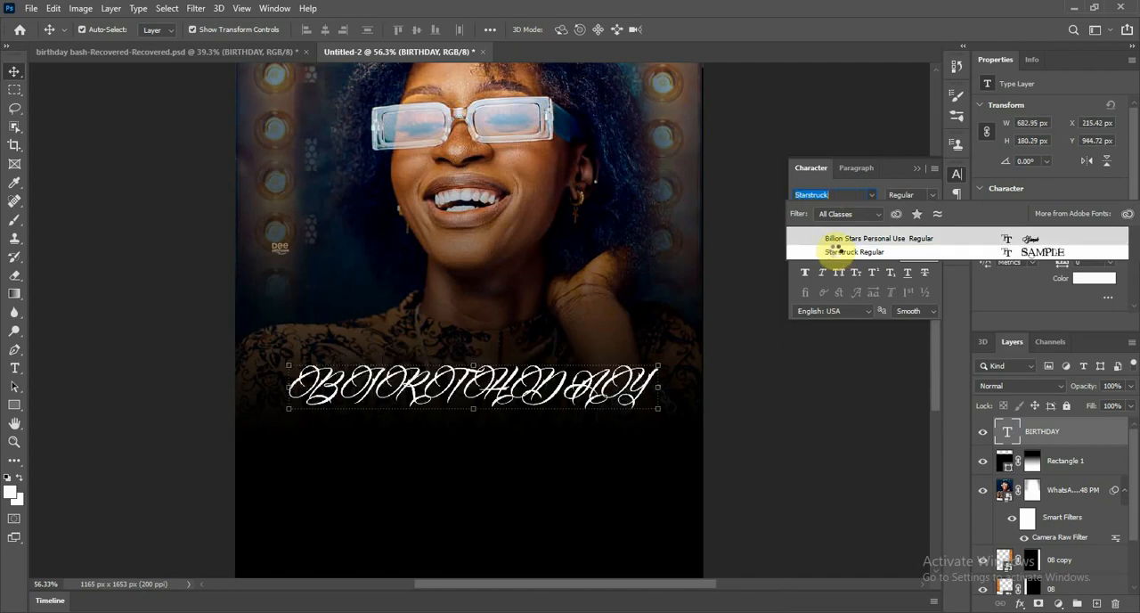
click(841, 251)
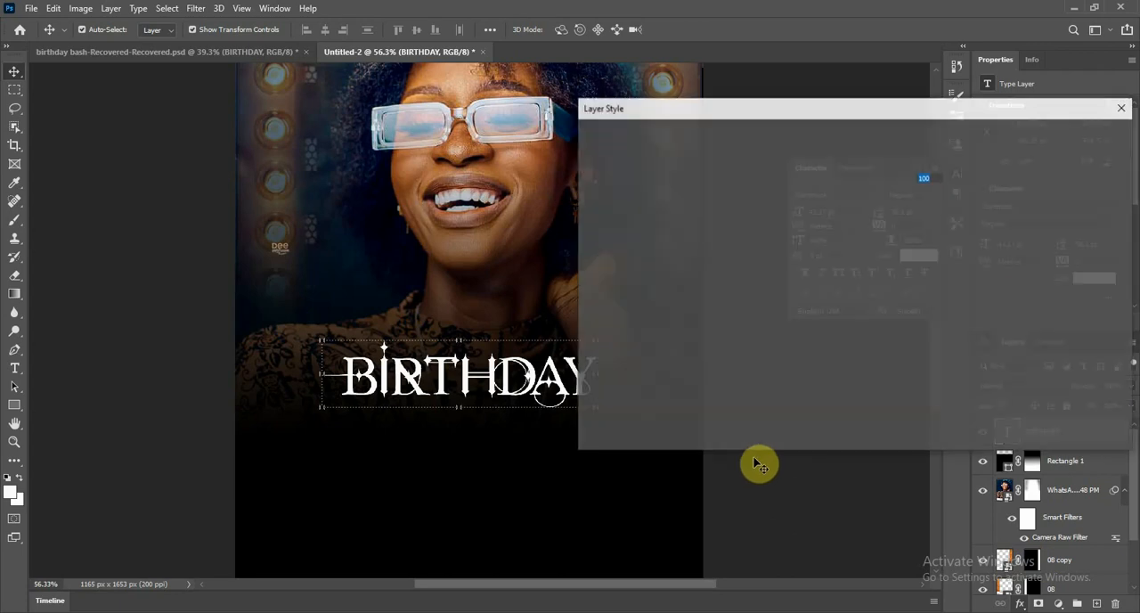
Add a reflected gradient overlay to BIRTHDAY, moving a stop to 70% and toggling Reverse twice
click(625, 322)
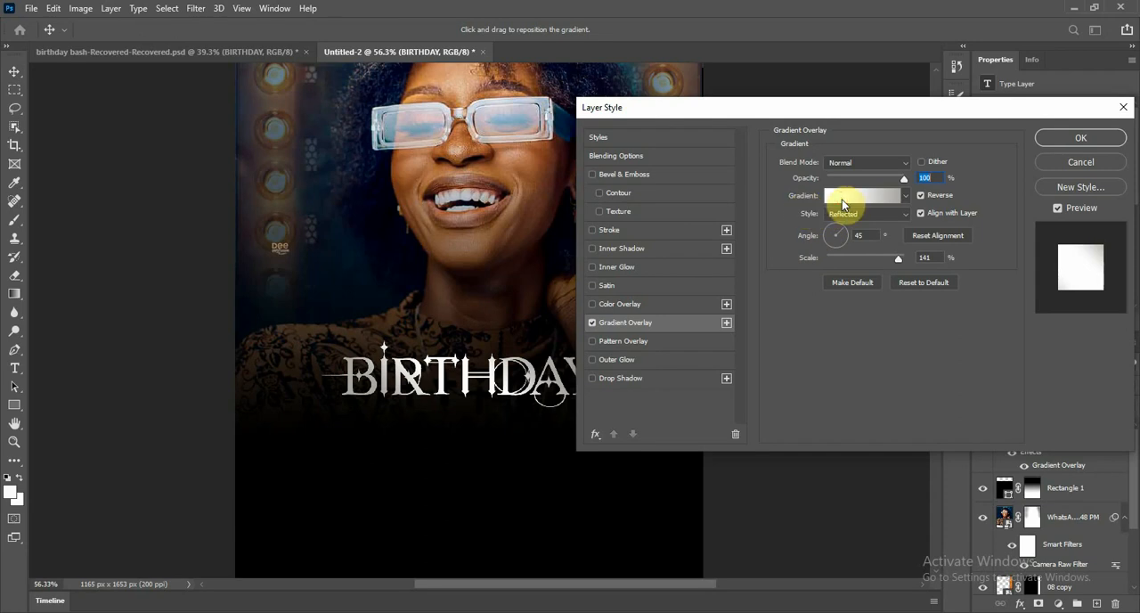
click(863, 195)
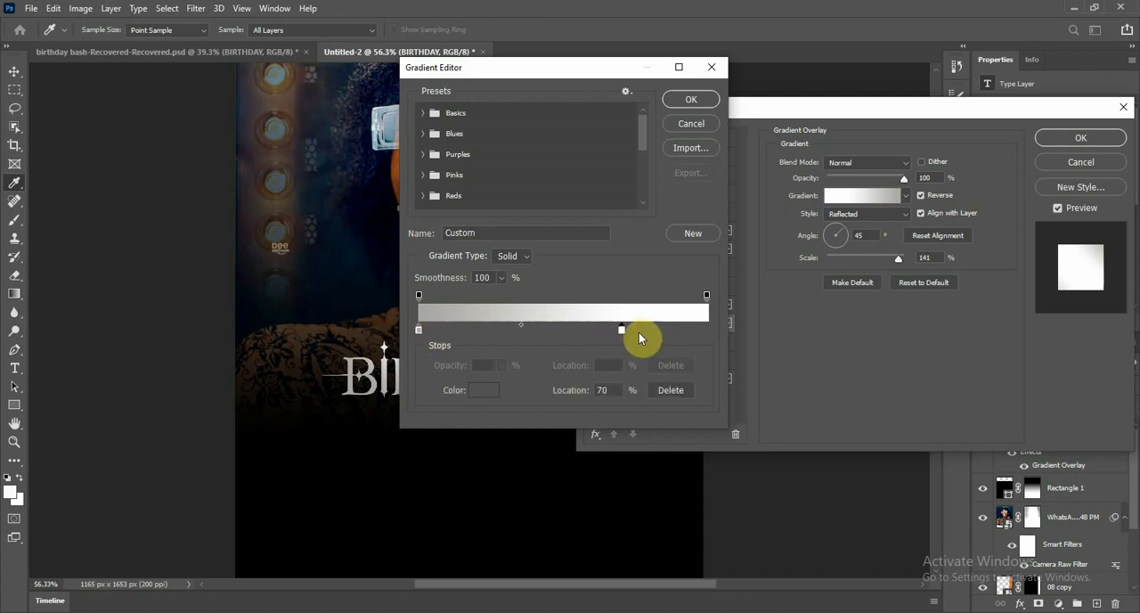
drag(622, 330, 603, 330)
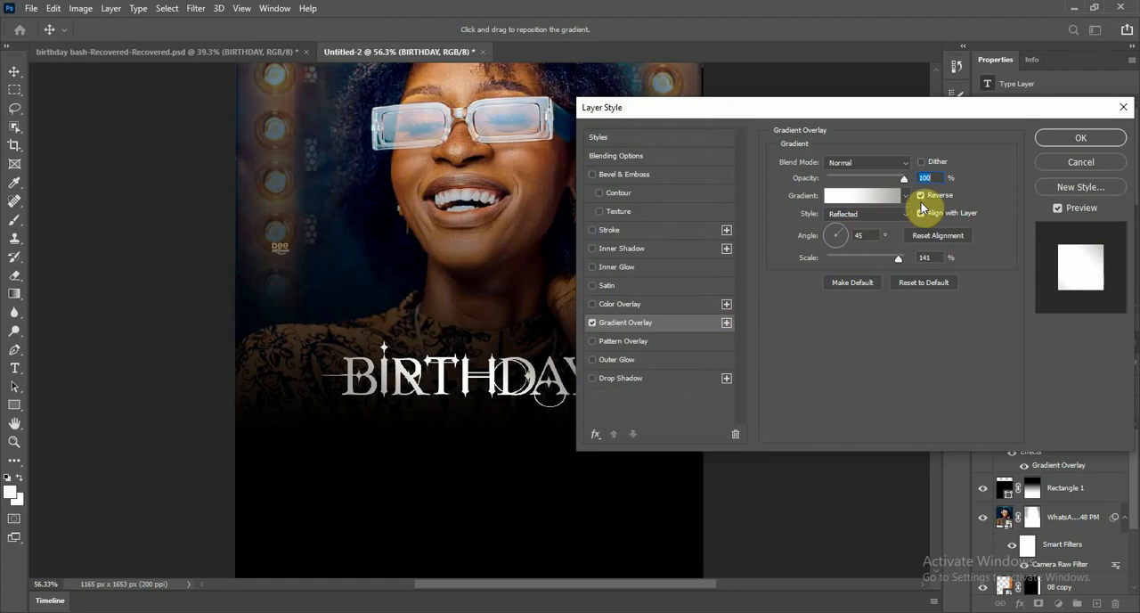
click(921, 195)
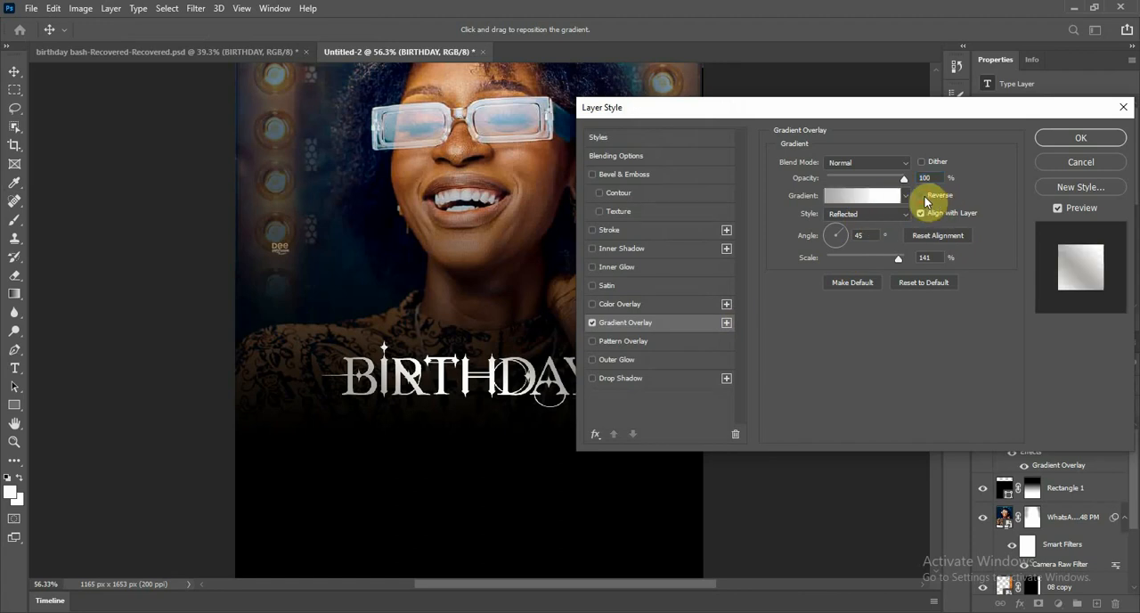
click(921, 195)
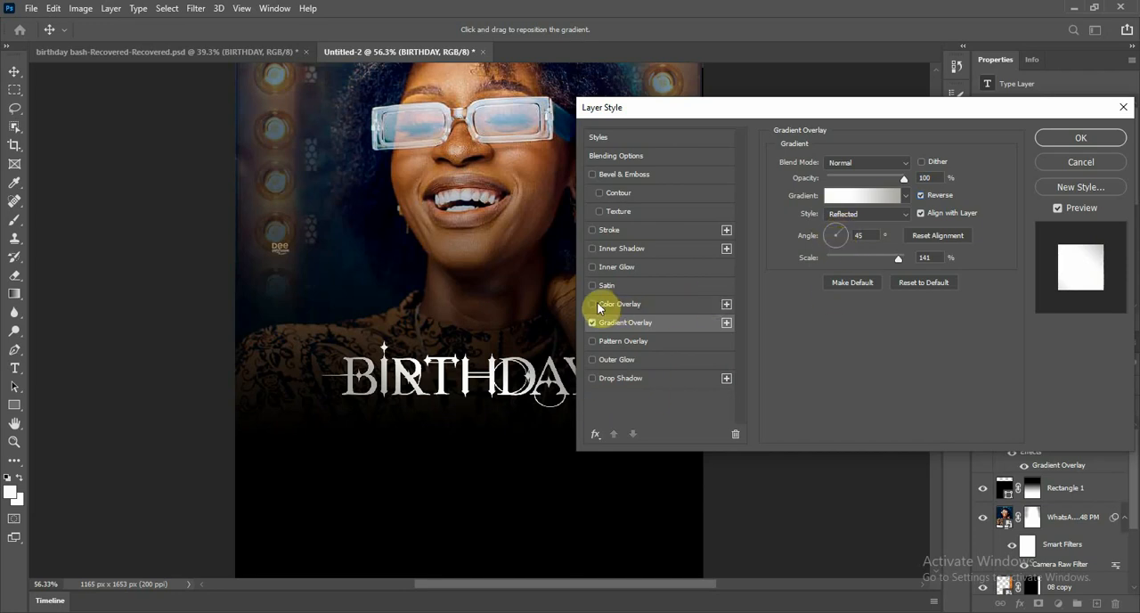
mouse_move(608, 306)
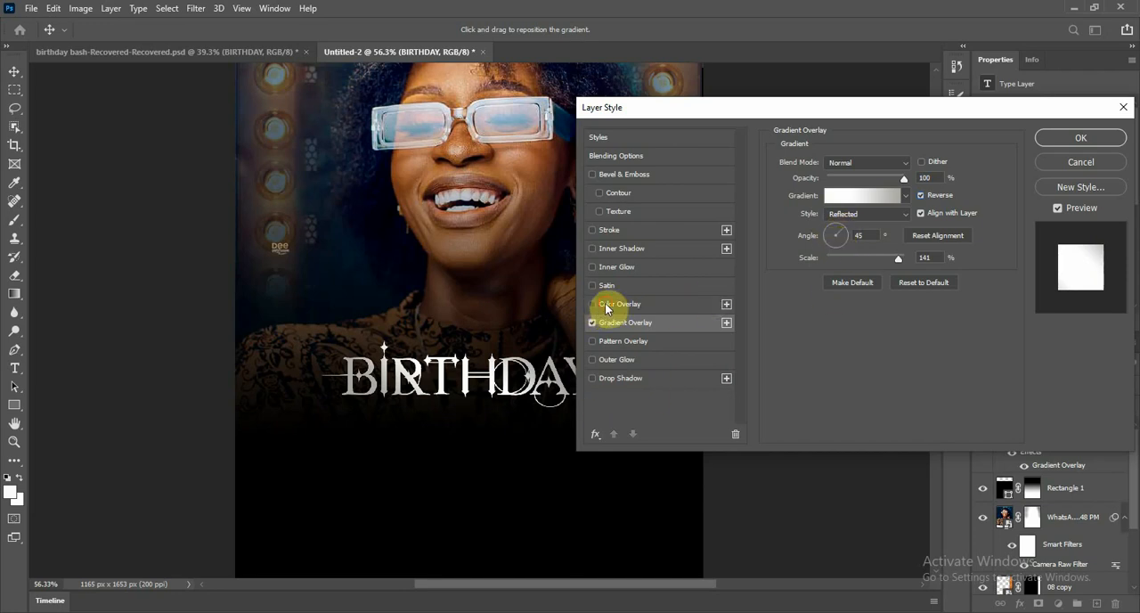
Add a pale gold (fbdda0) colour overlay, trying Normal then Color Burn blending
click(592, 304)
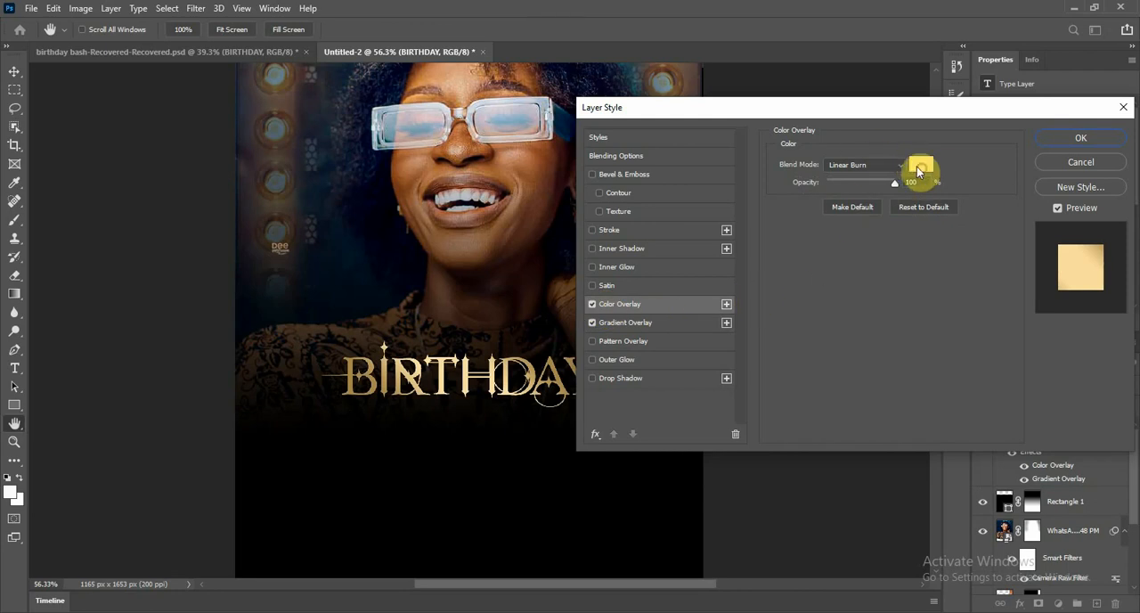
click(922, 164)
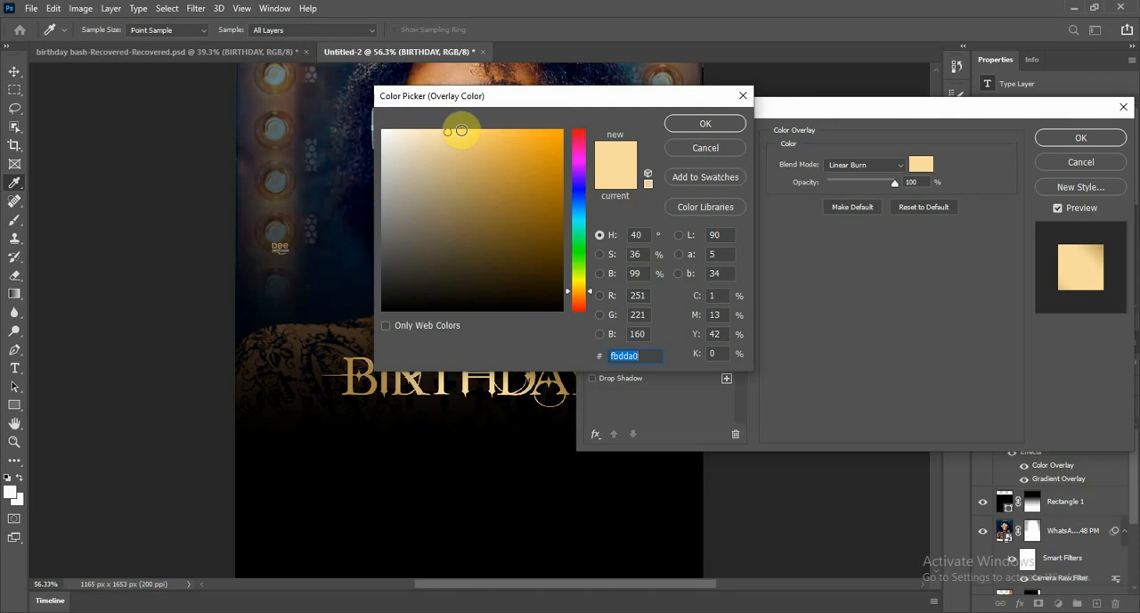
click(705, 123)
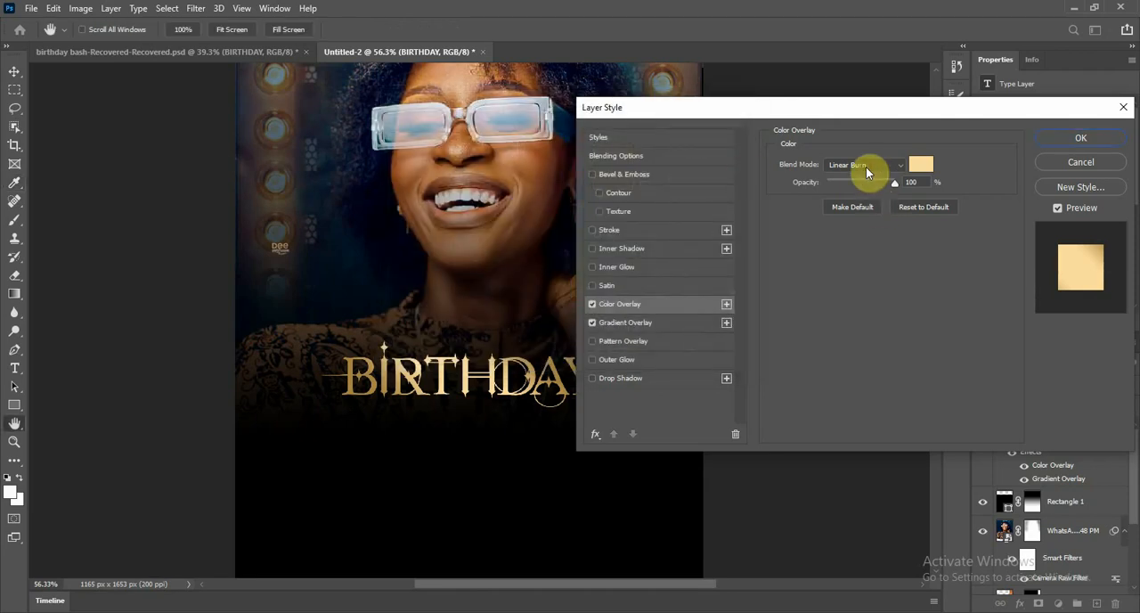
click(862, 164)
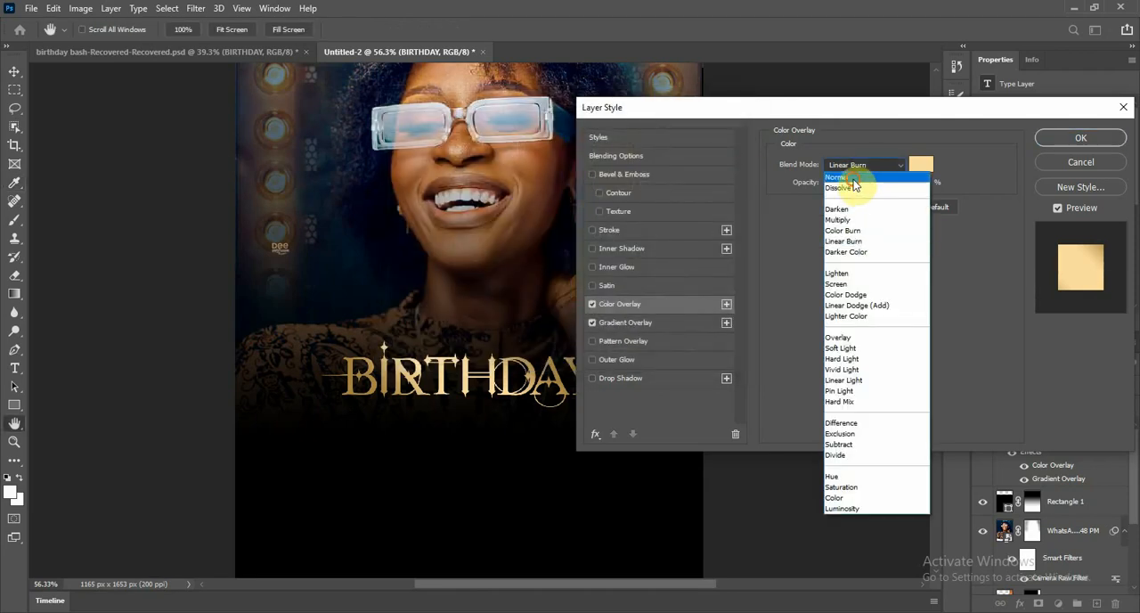
click(836, 177)
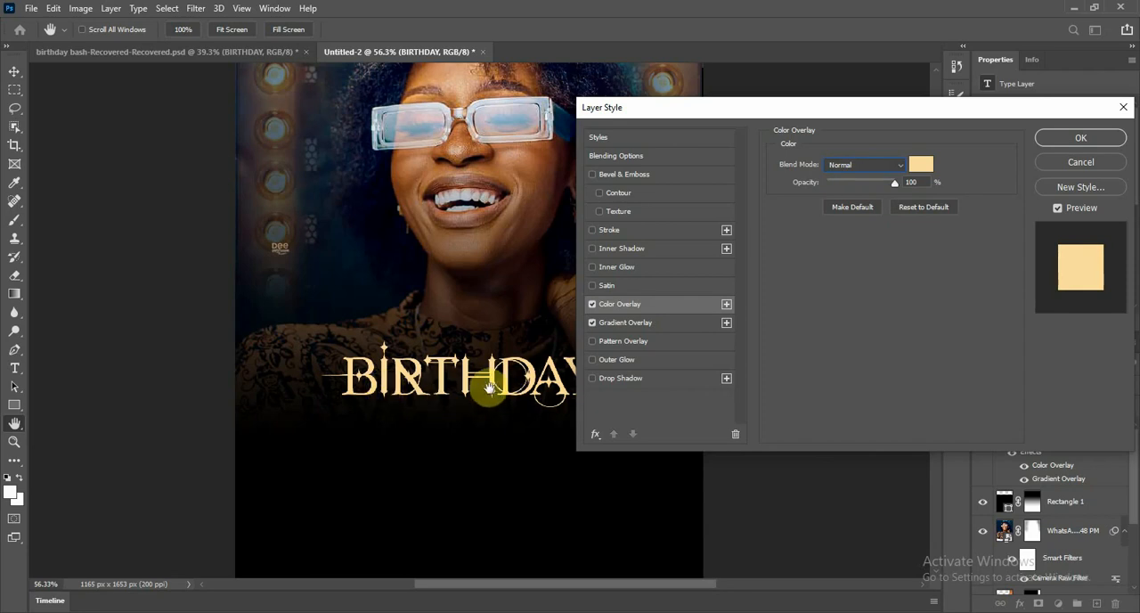
click(864, 165)
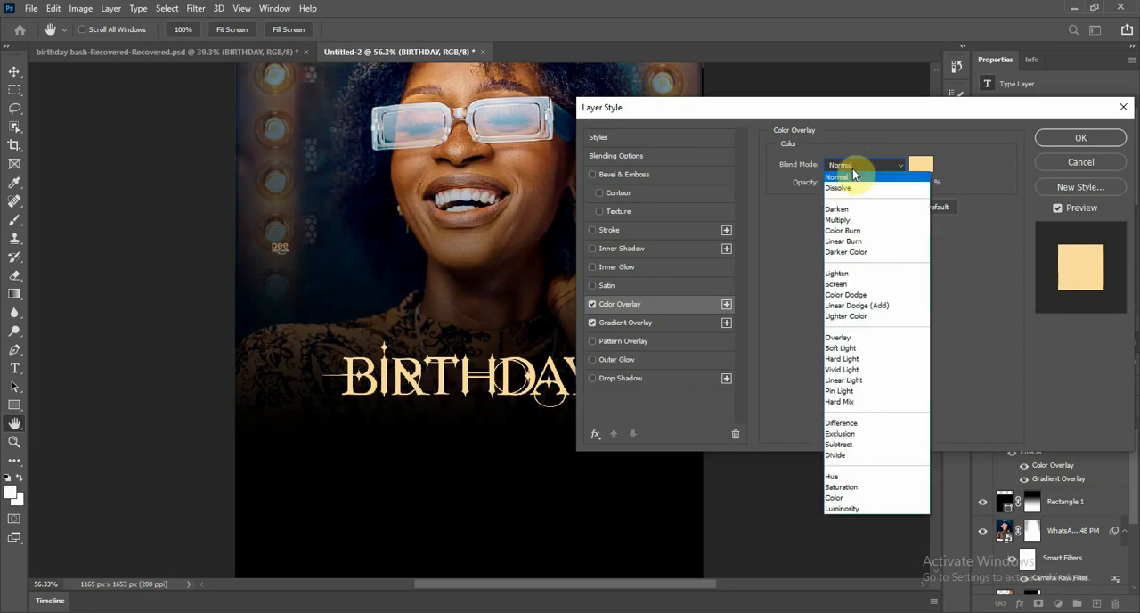
mouse_move(843, 230)
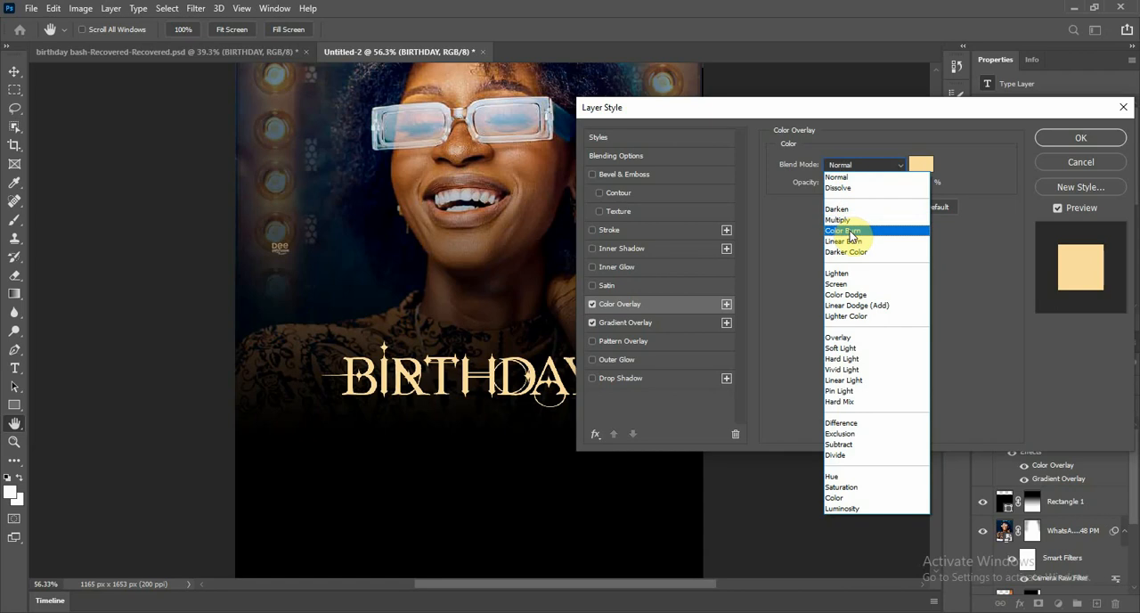
click(843, 240)
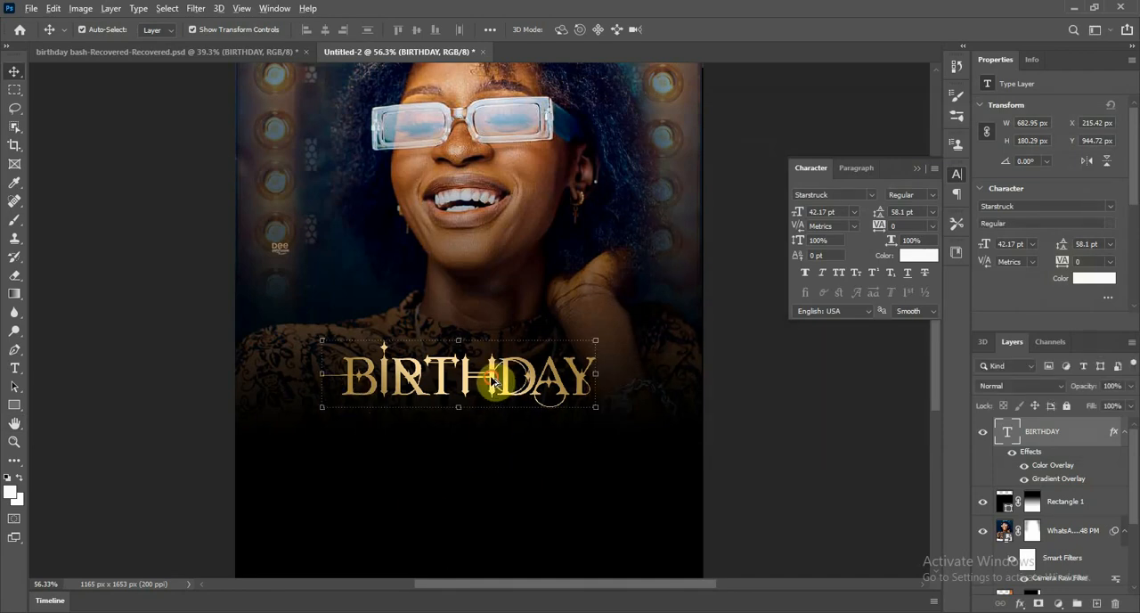
Alt-drag a copy of the gold BIRTHDAY title downward and retype it as BASH
drag(485, 374, 490, 446)
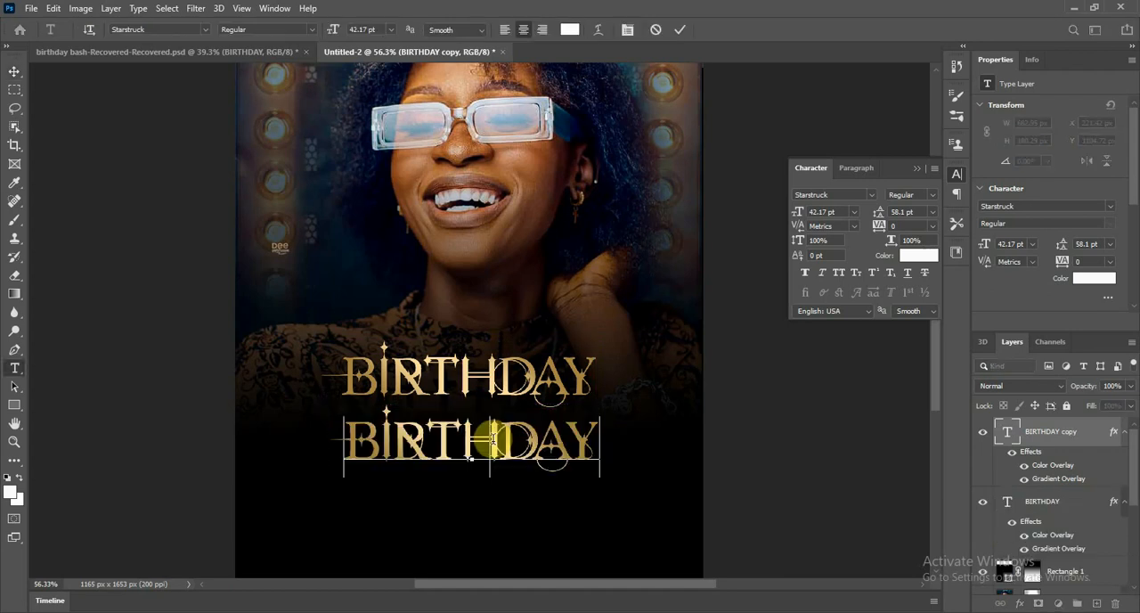
text(BASH)
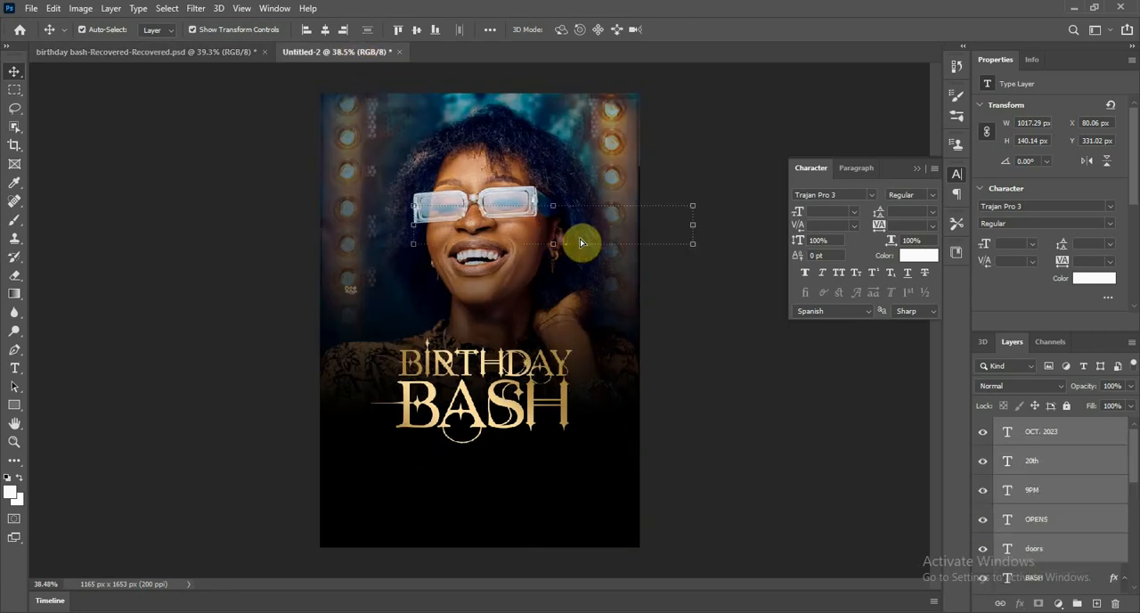
Drag the '20th Oct. 2023' and 'Doors opens 9PM' text beside the face
drag(579, 243, 436, 236)
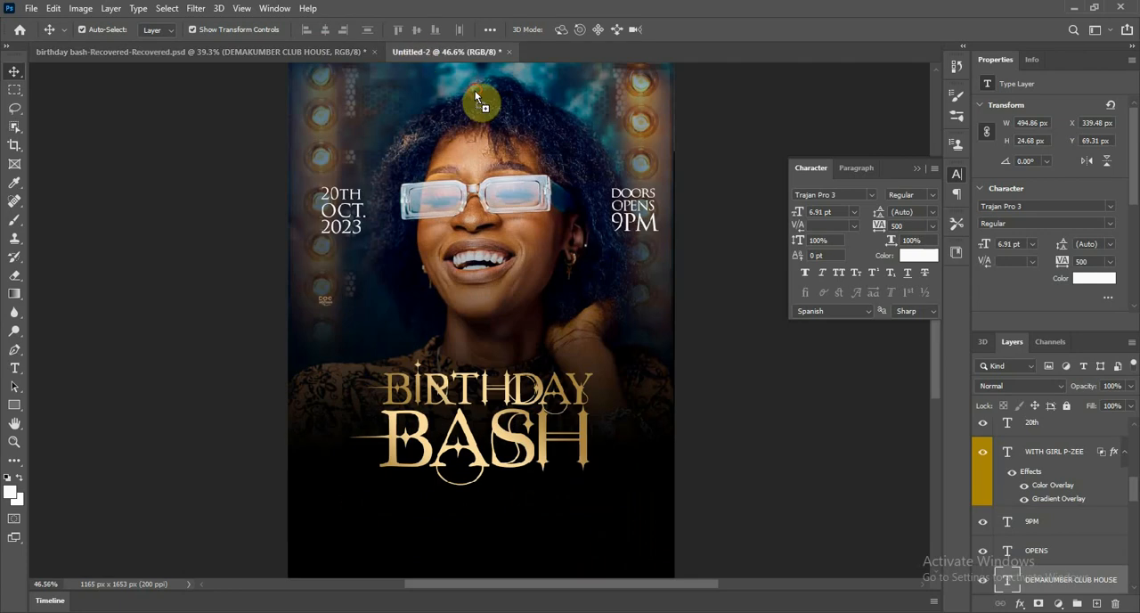
mouse_move(499, 127)
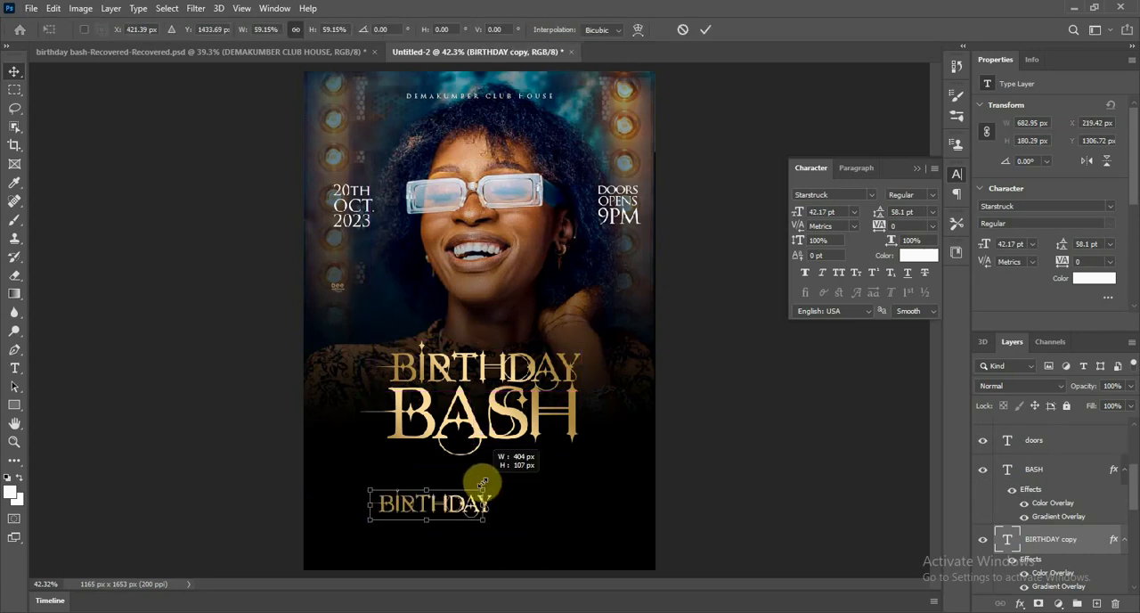
Scale the small BIRTHDAY copy down, switch it to Times New Roman, and drag it under BASH
drag(485, 484, 472, 488)
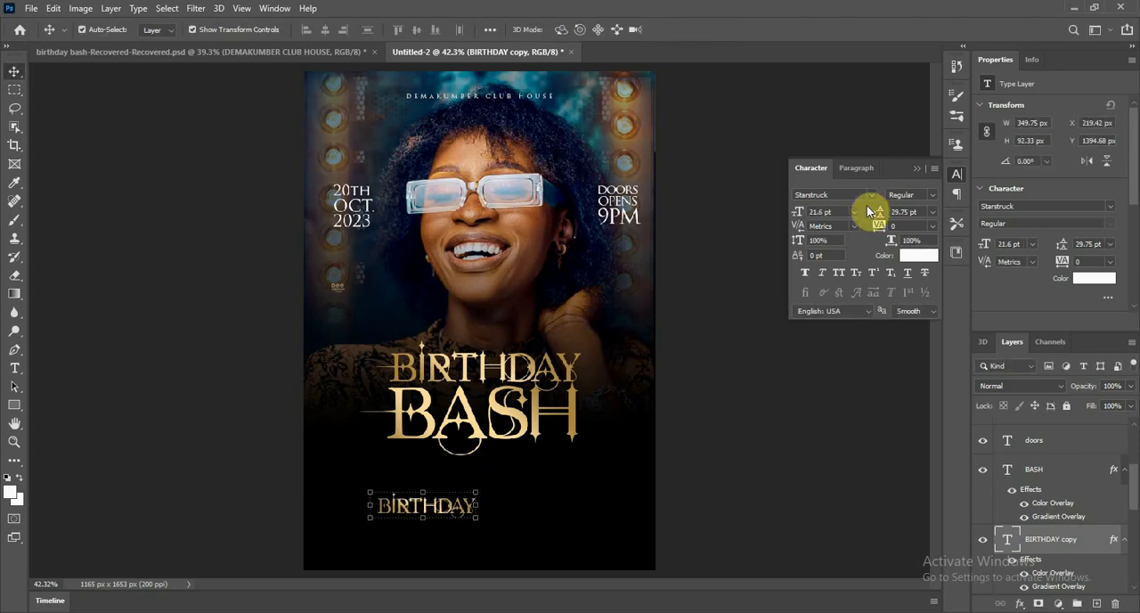
click(842, 194)
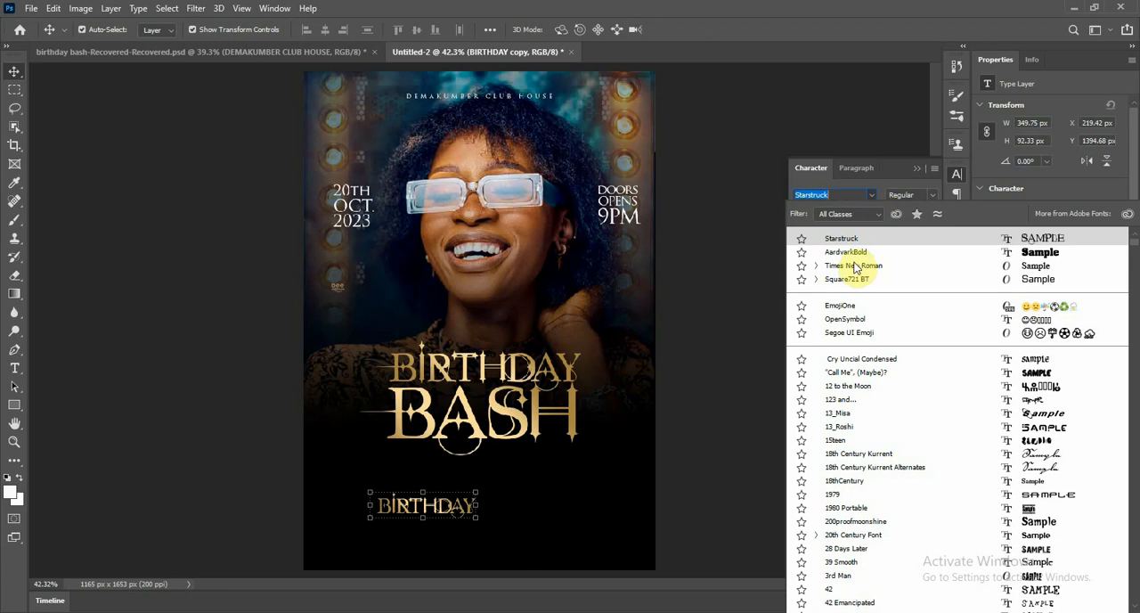
click(853, 265)
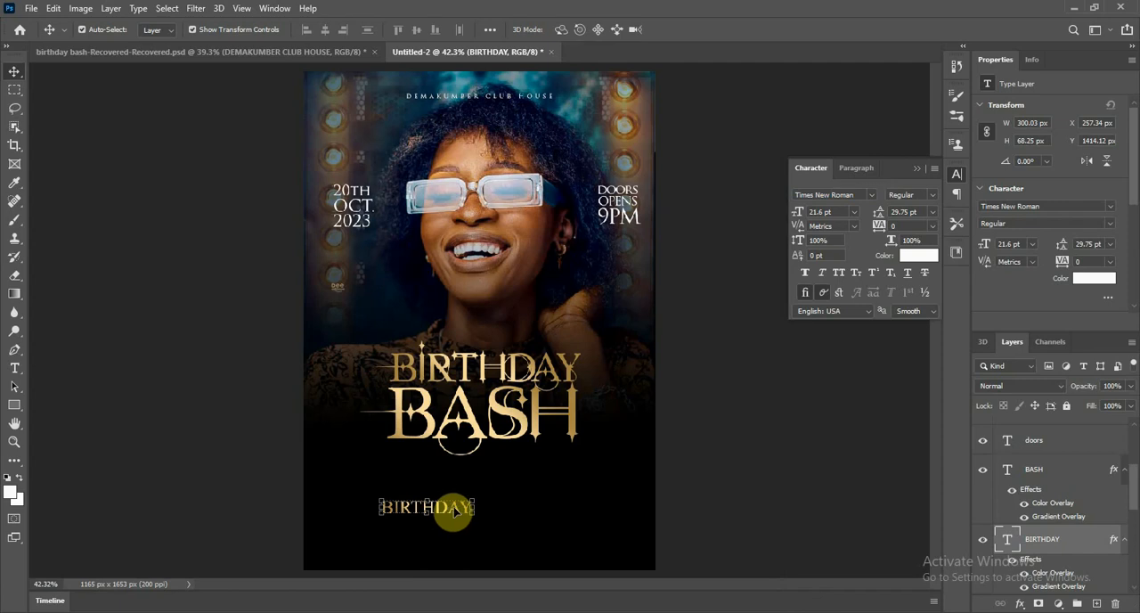
drag(452, 508, 499, 463)
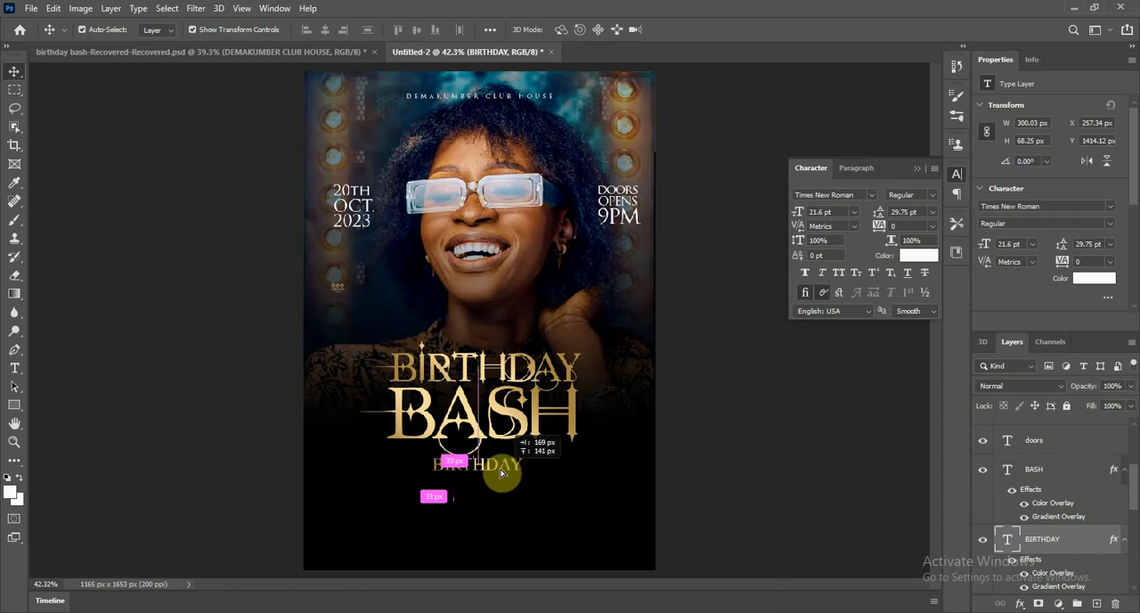